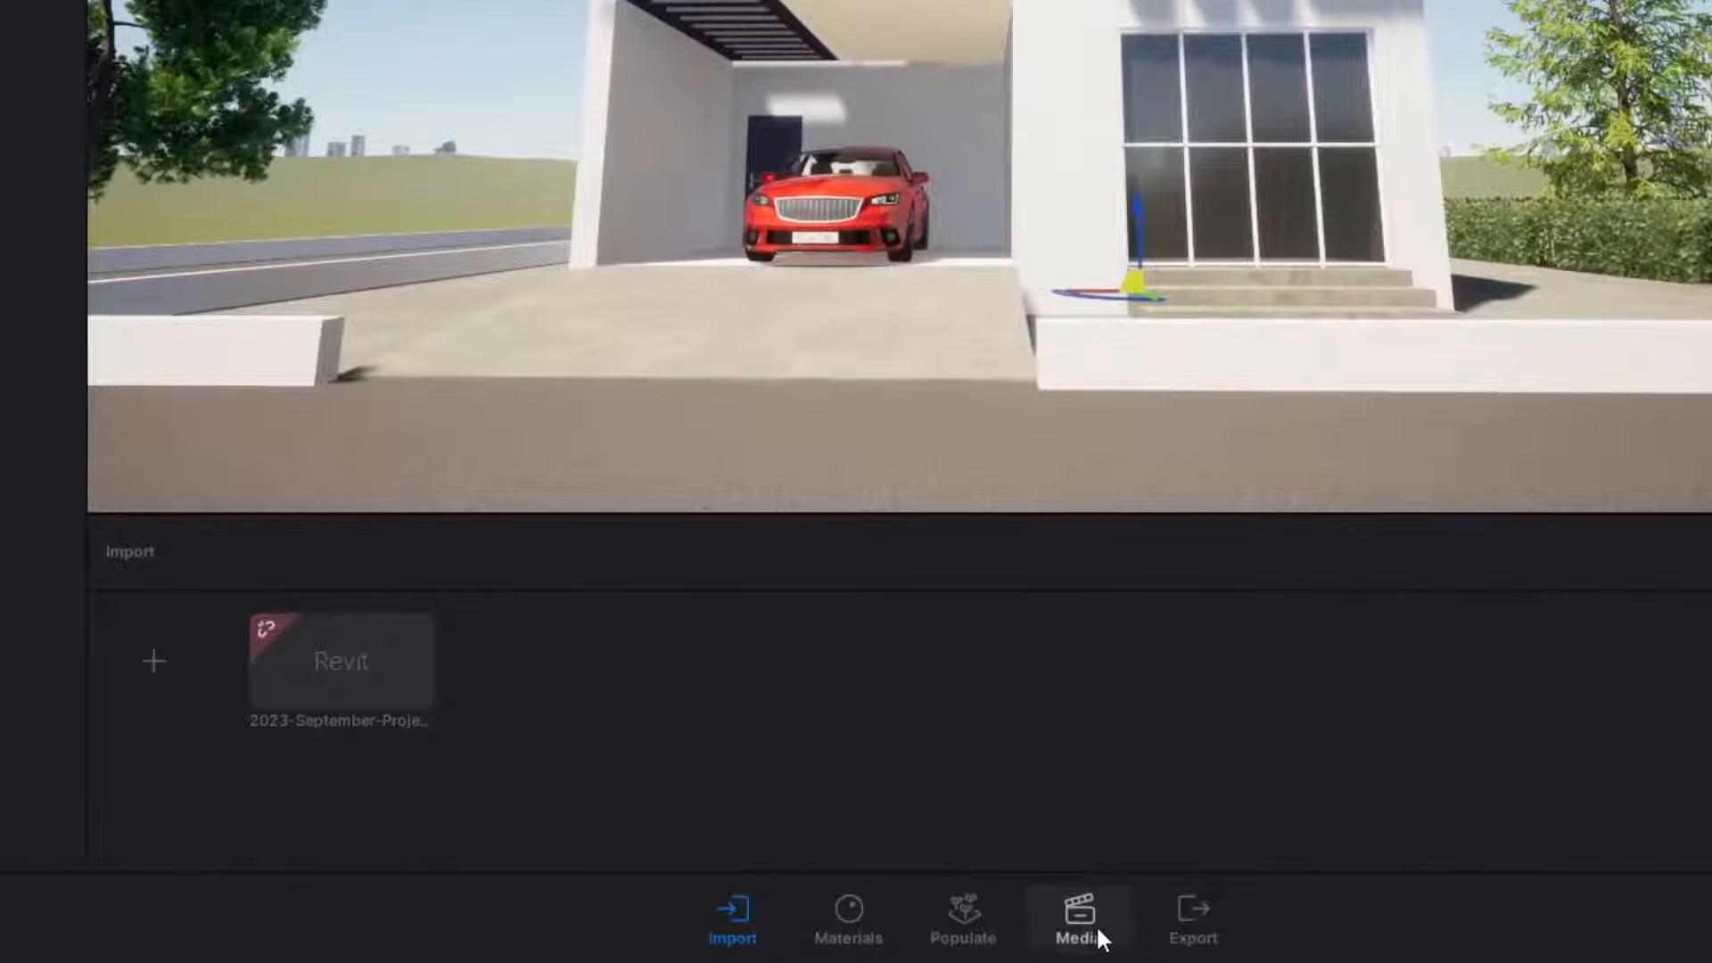
Show the Media section's empty video category with the Library panel open
click(1079, 922)
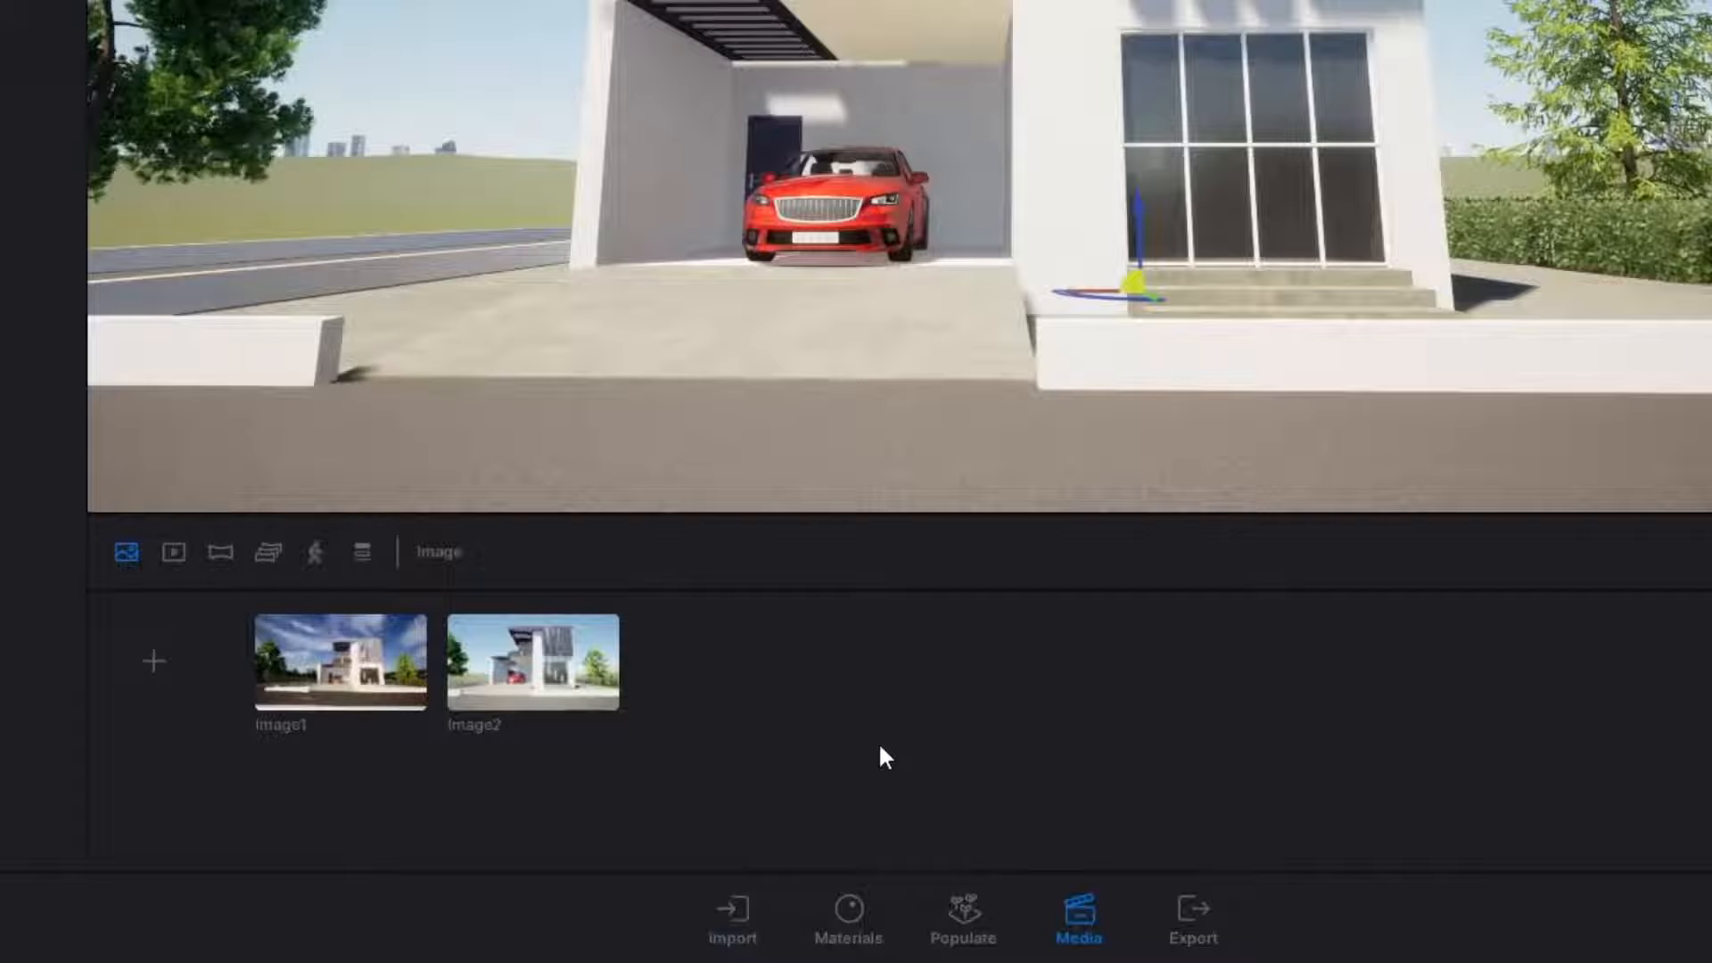
click(66, 918)
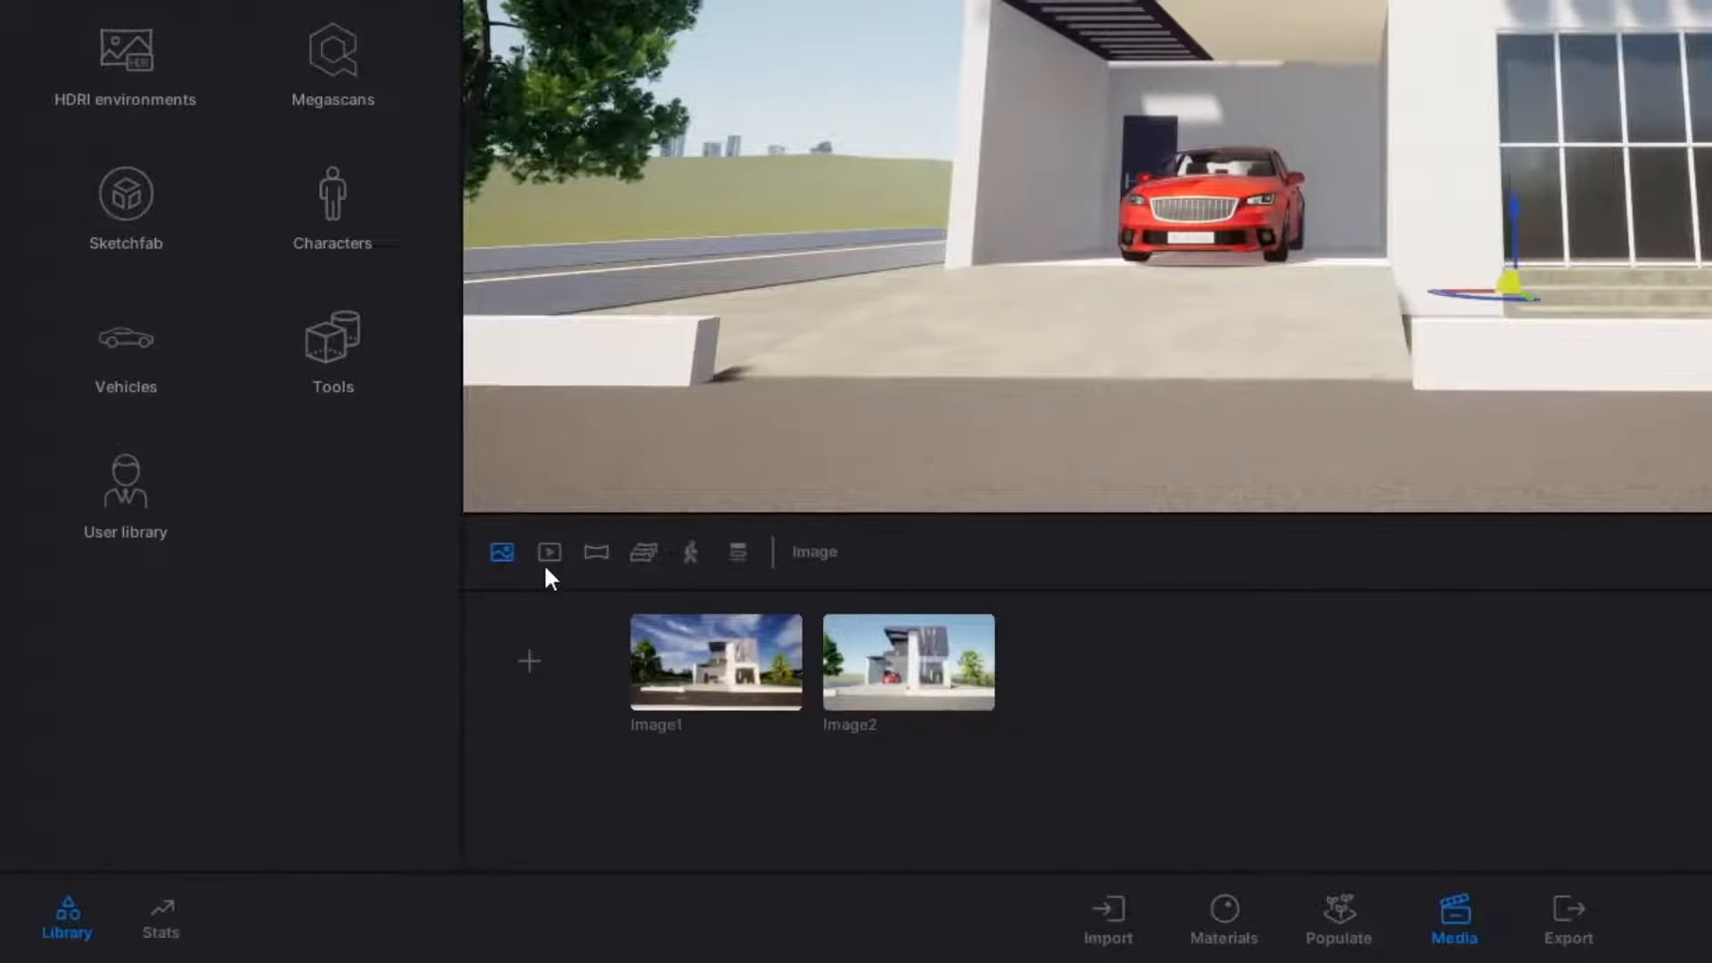
mouse_move(549, 551)
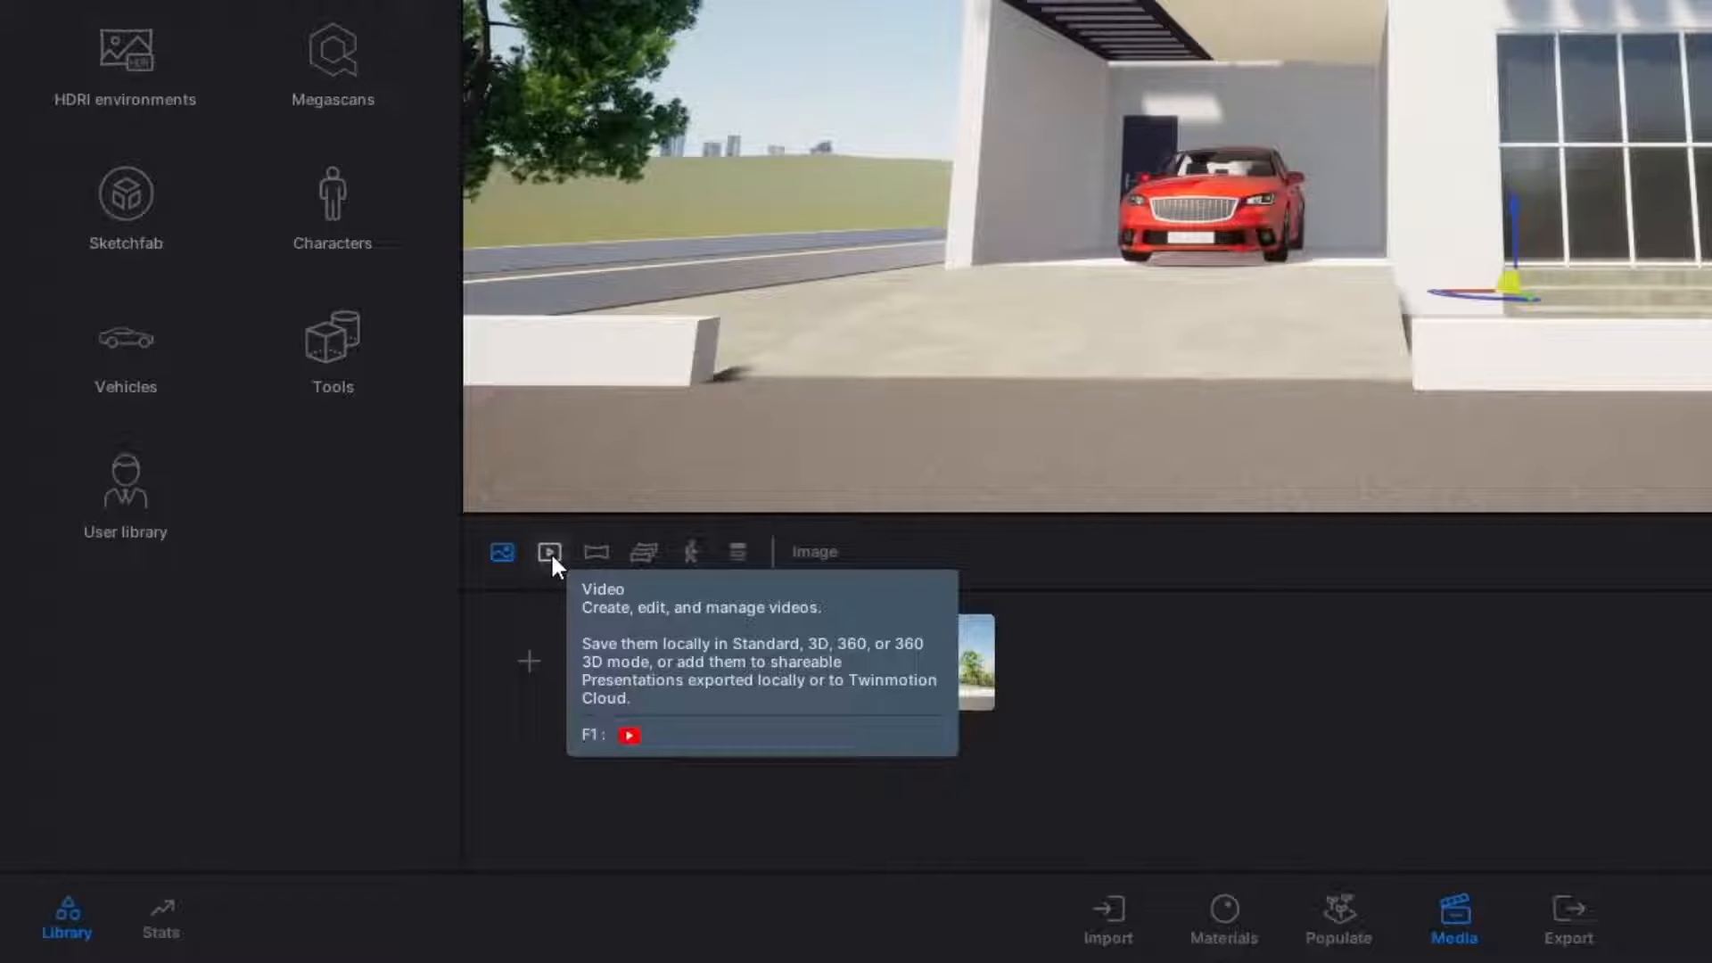
click(549, 551)
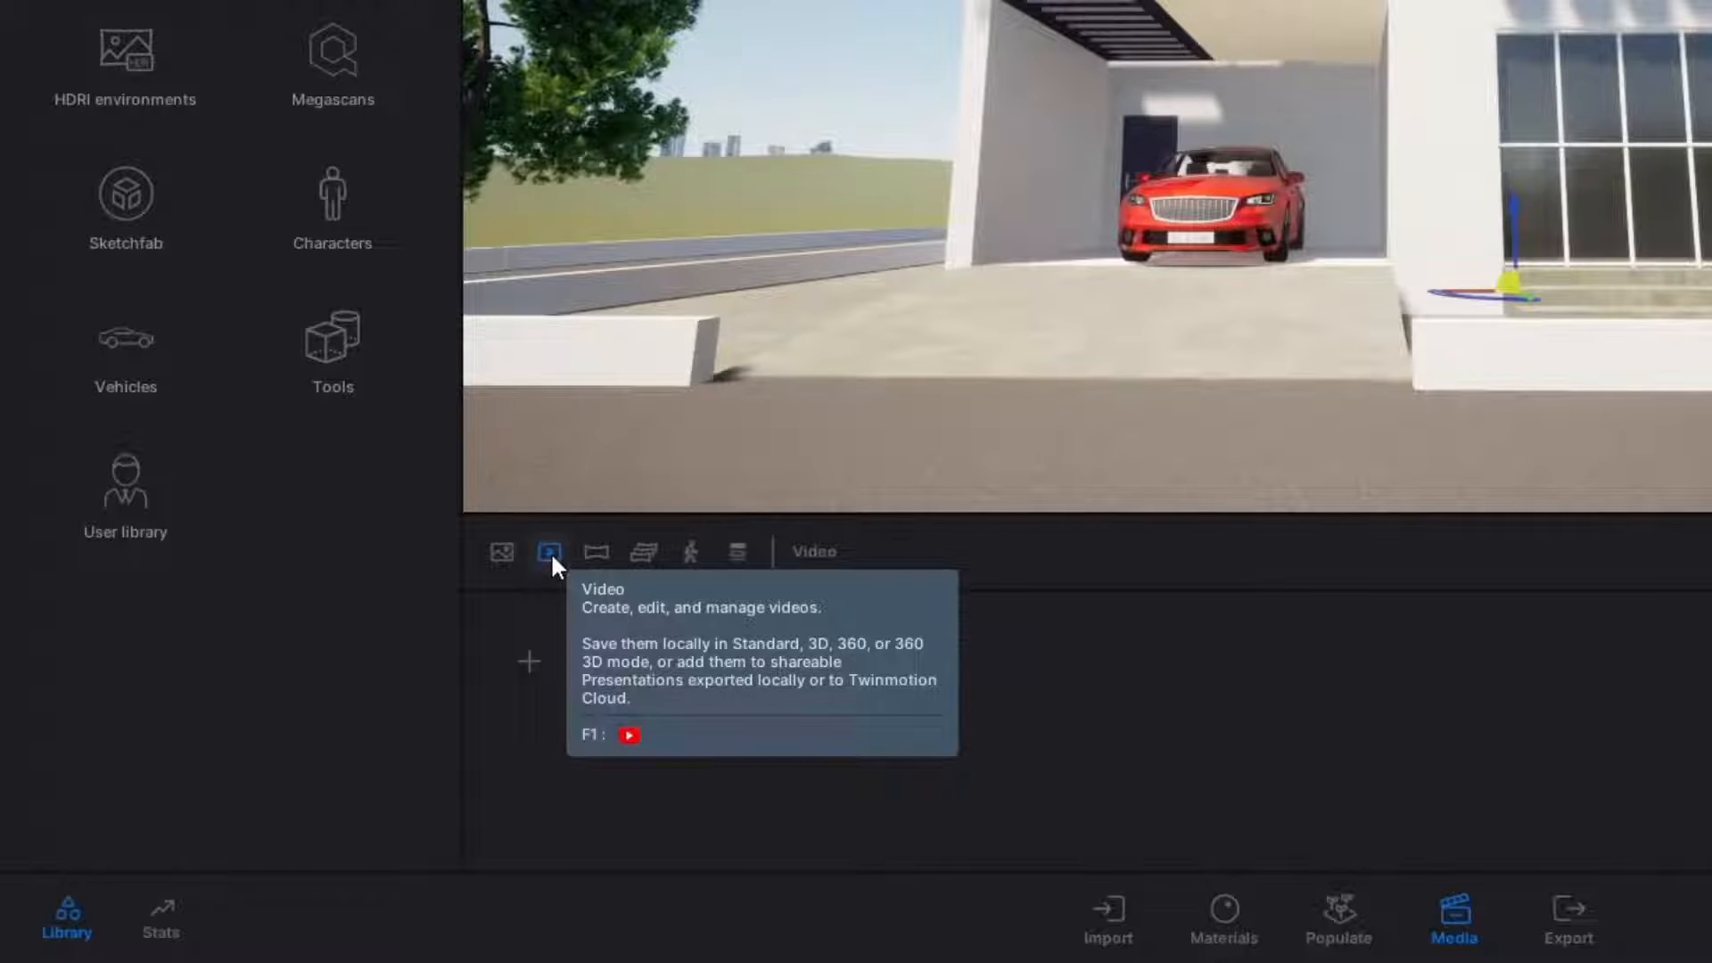
Create a new video clip, Video1, in the video media list
click(548, 553)
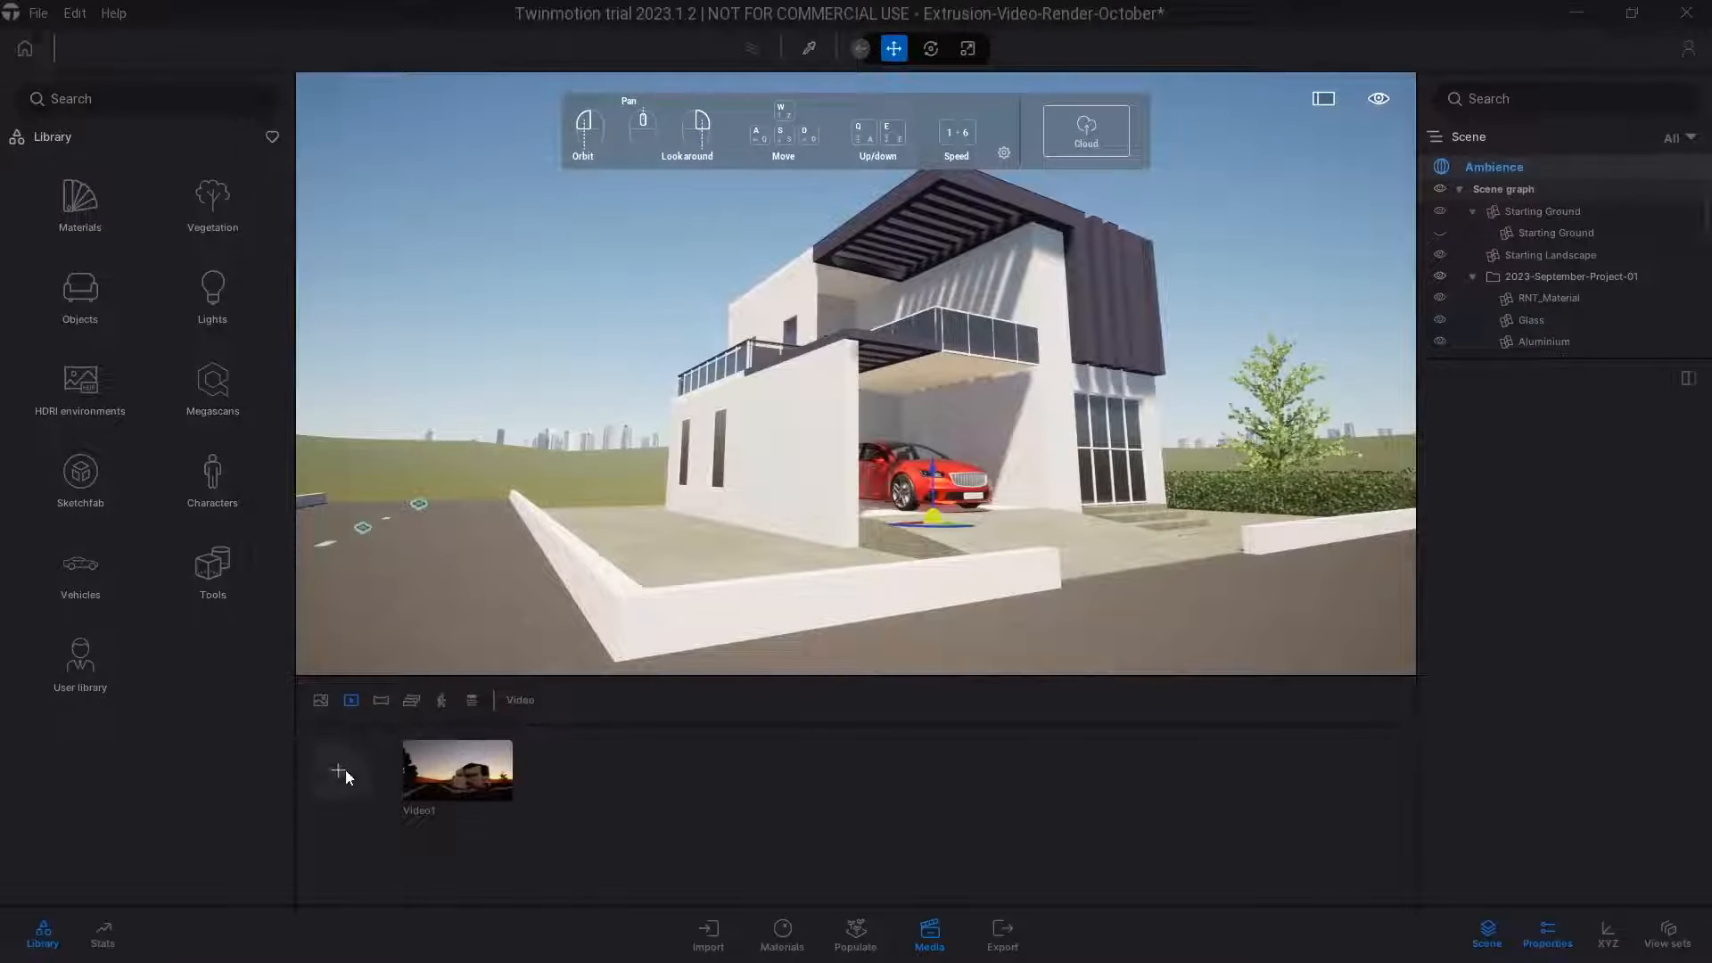
mouse_move(338, 771)
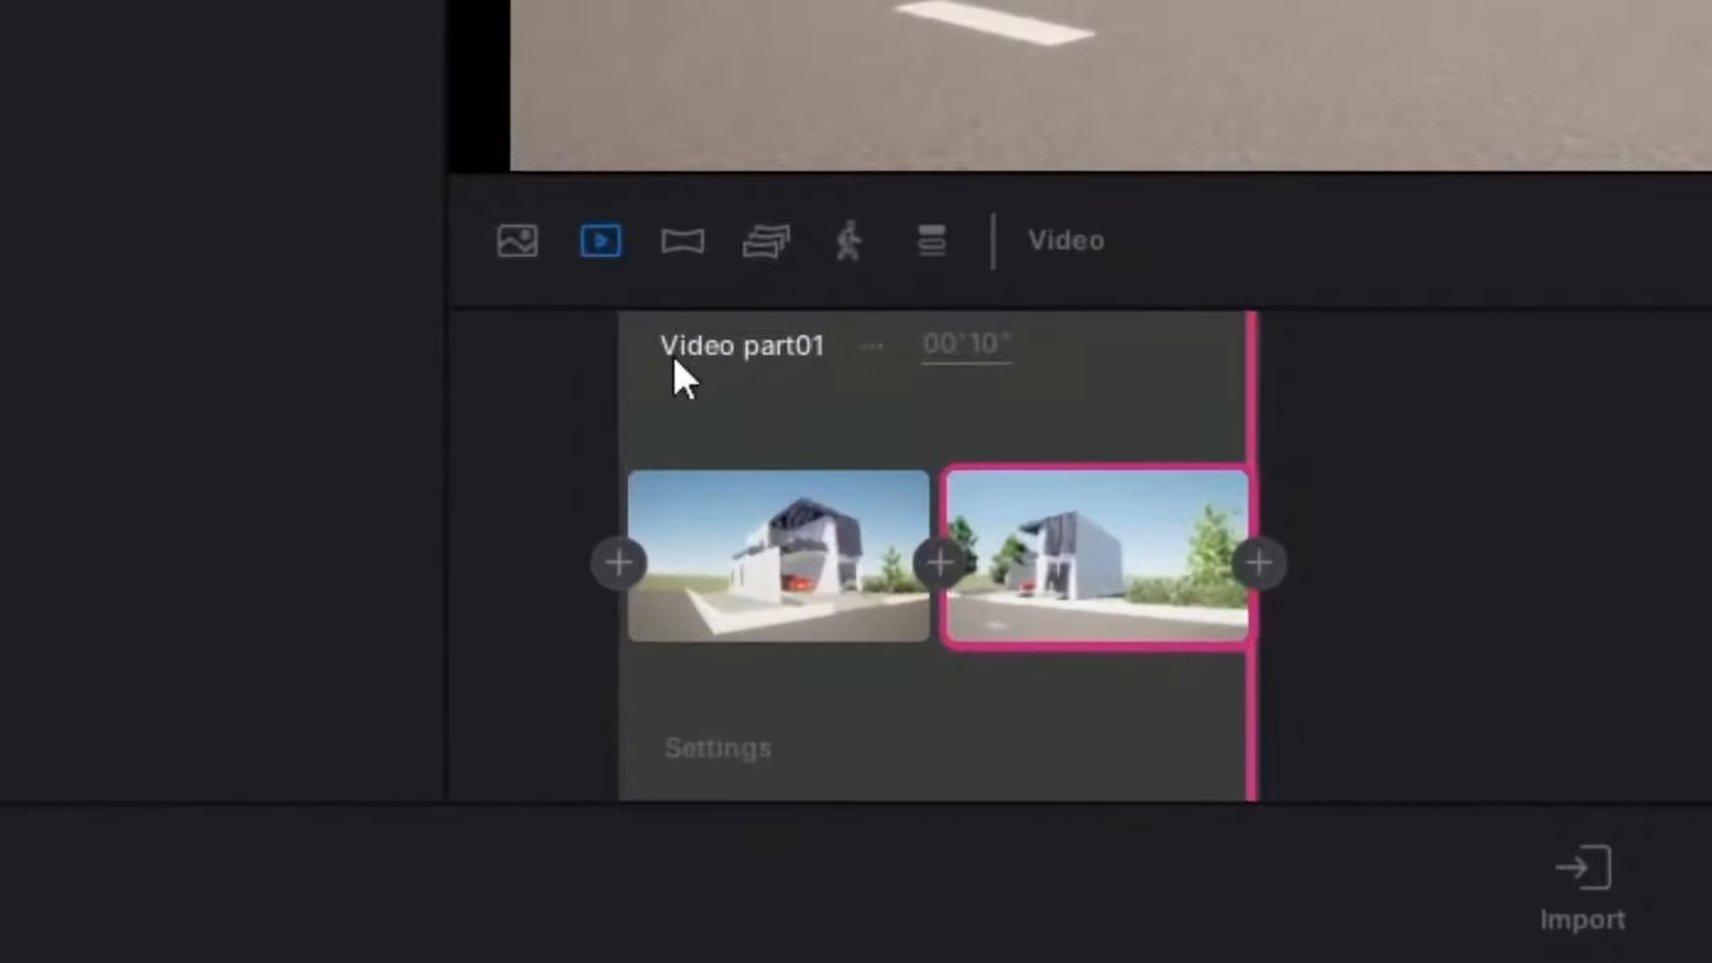
mouse_move(1102, 398)
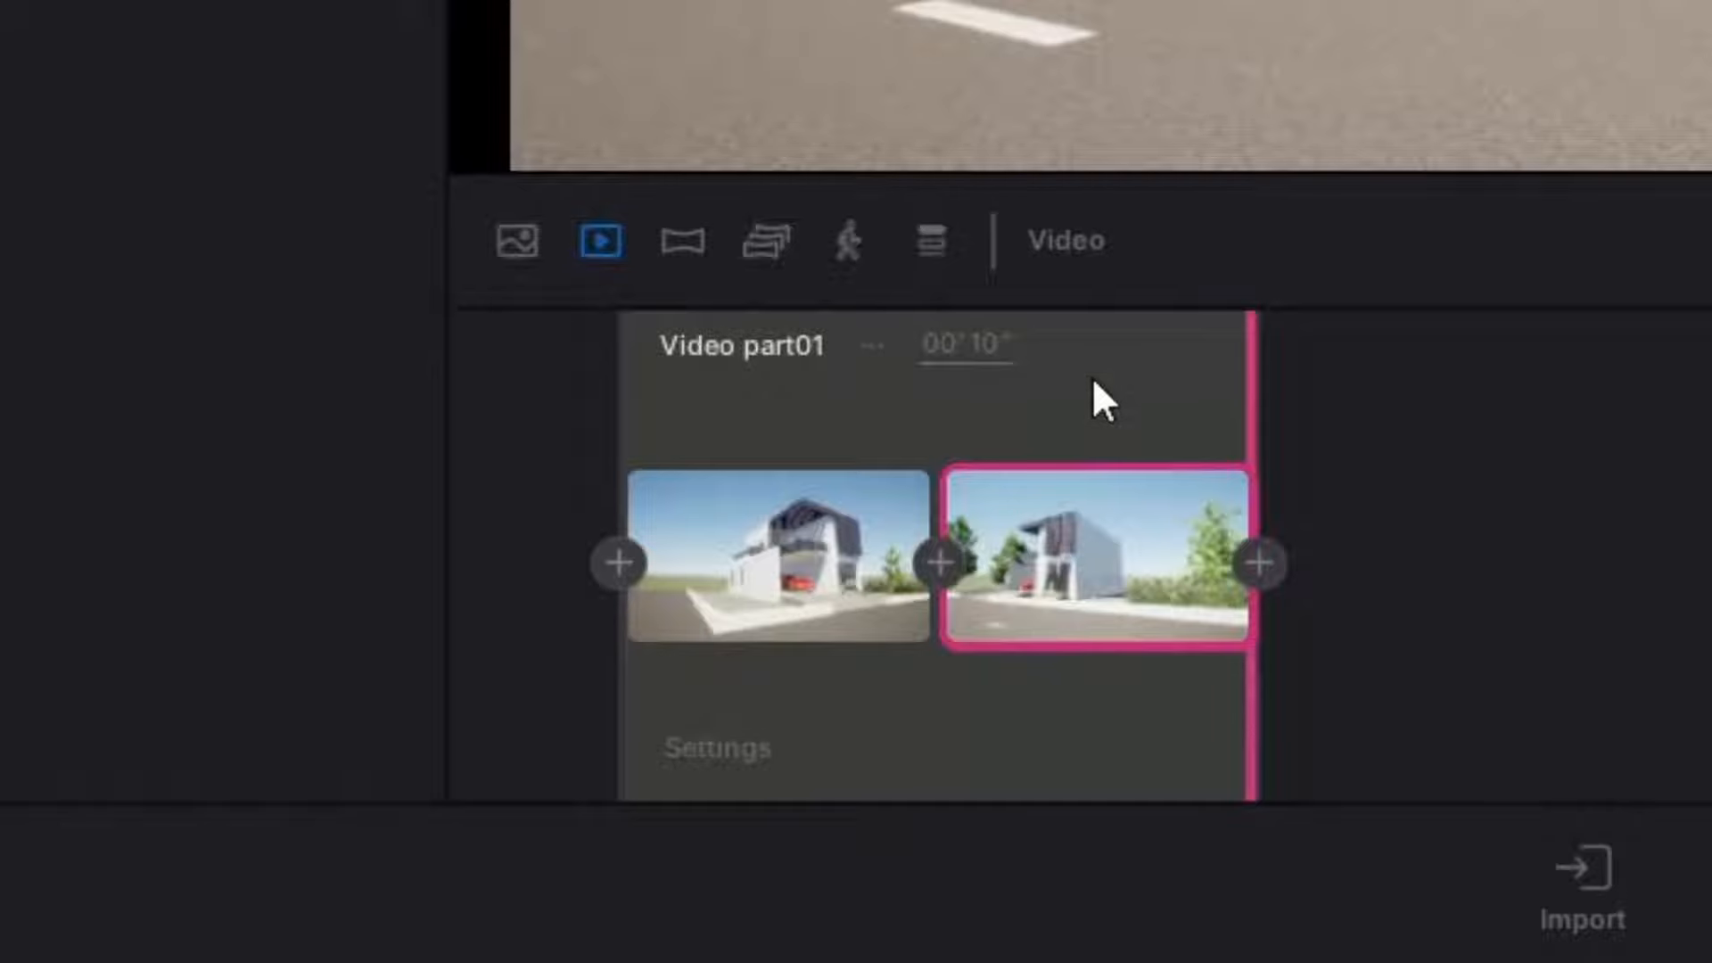
mouse_move(941, 362)
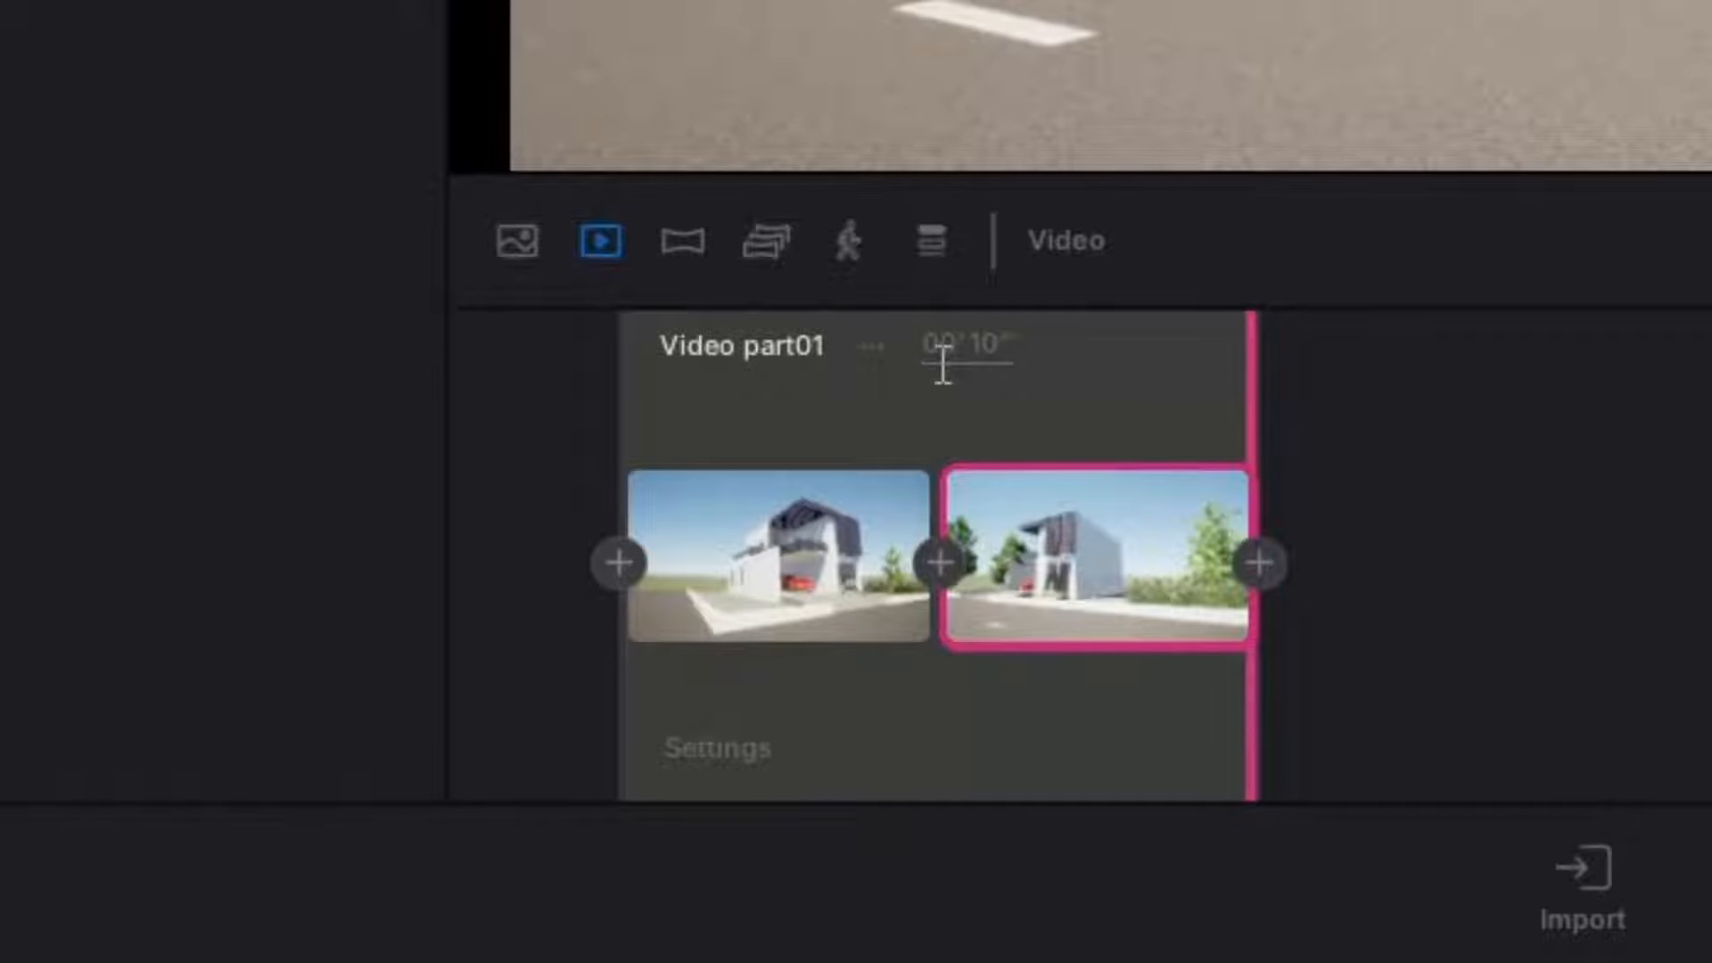
mouse_move(977, 366)
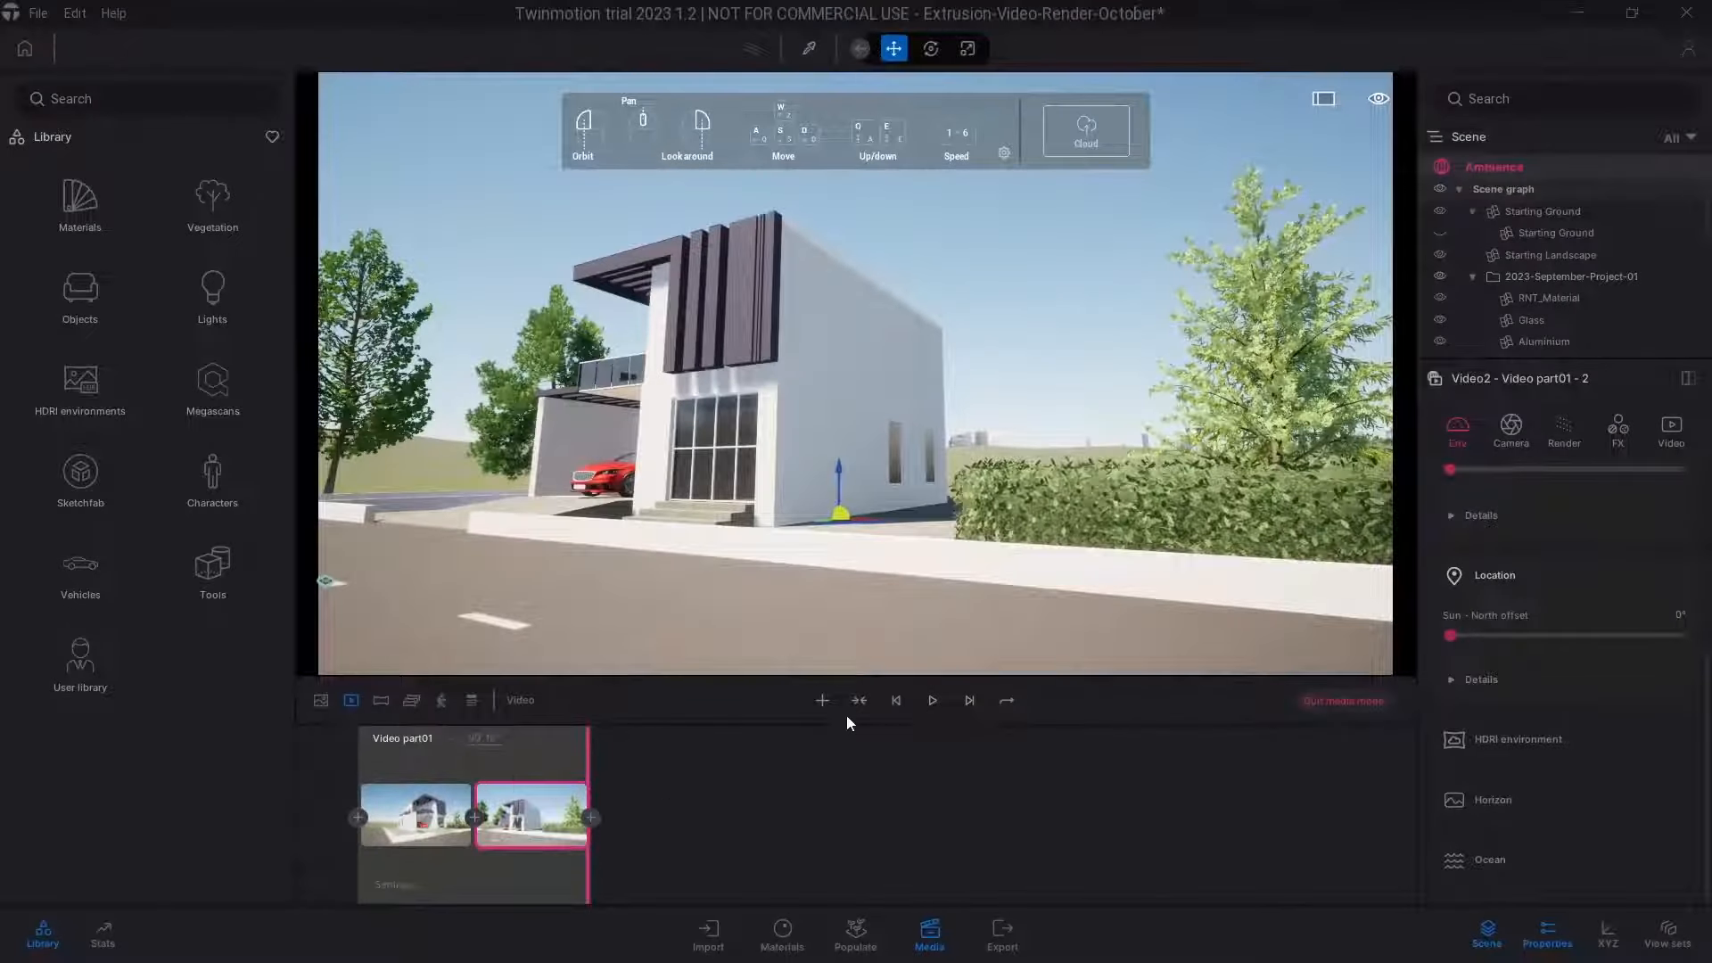
click(931, 699)
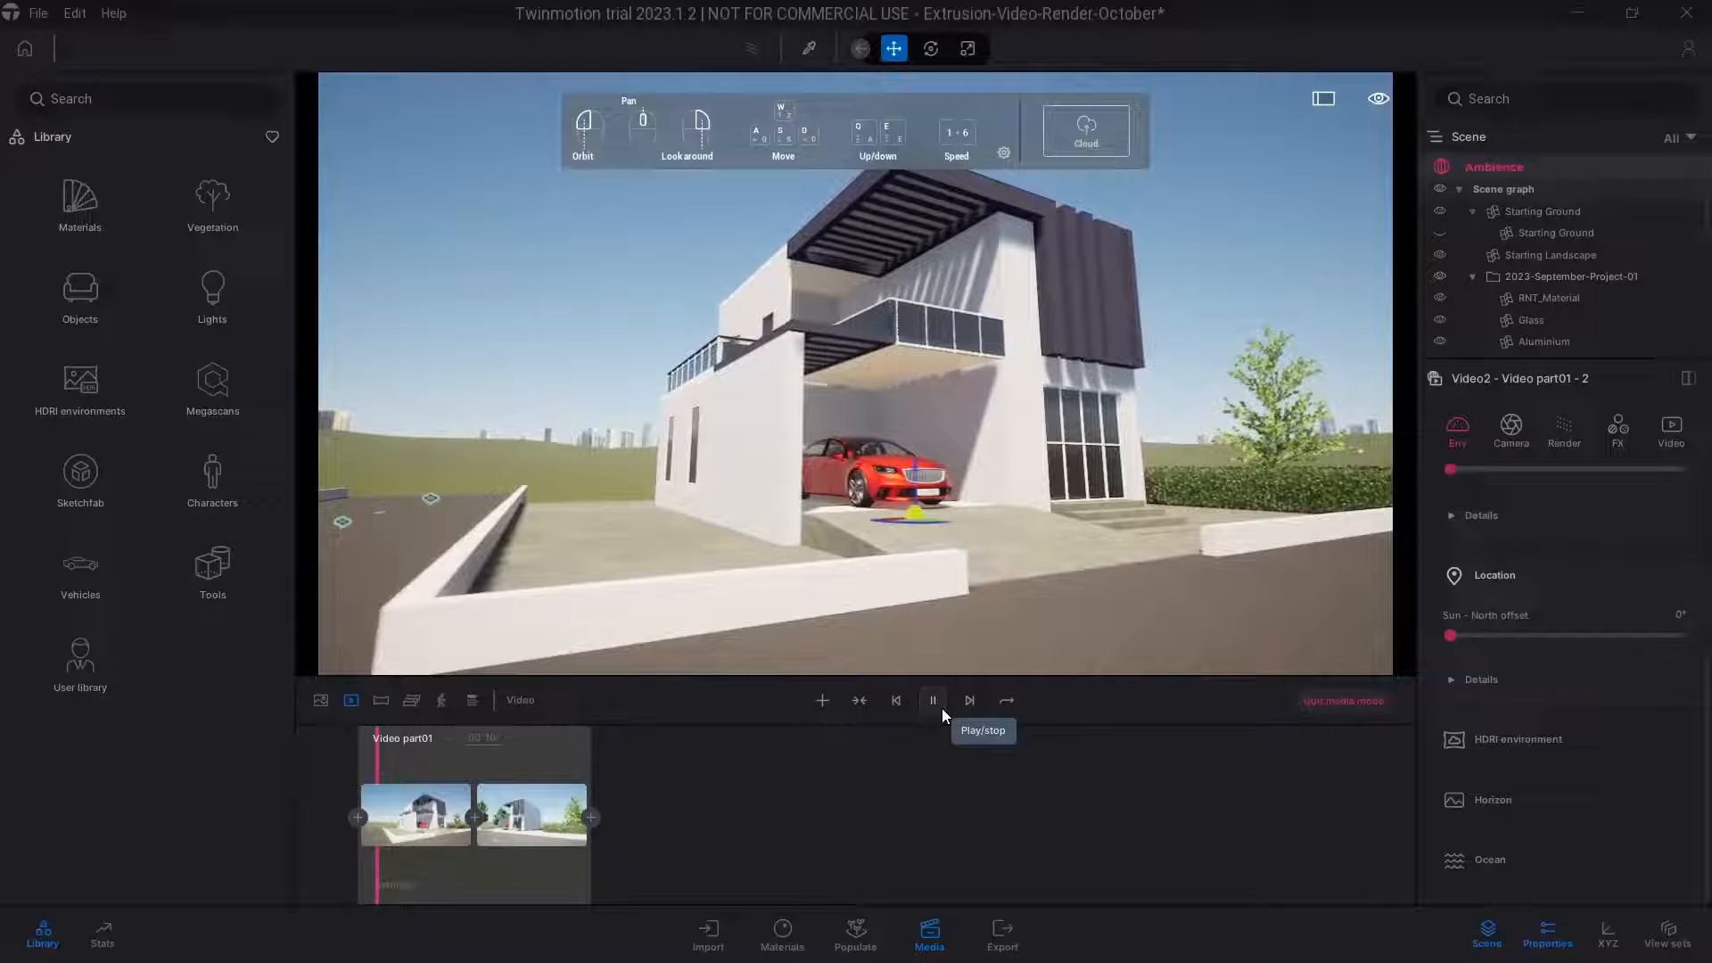
click(930, 699)
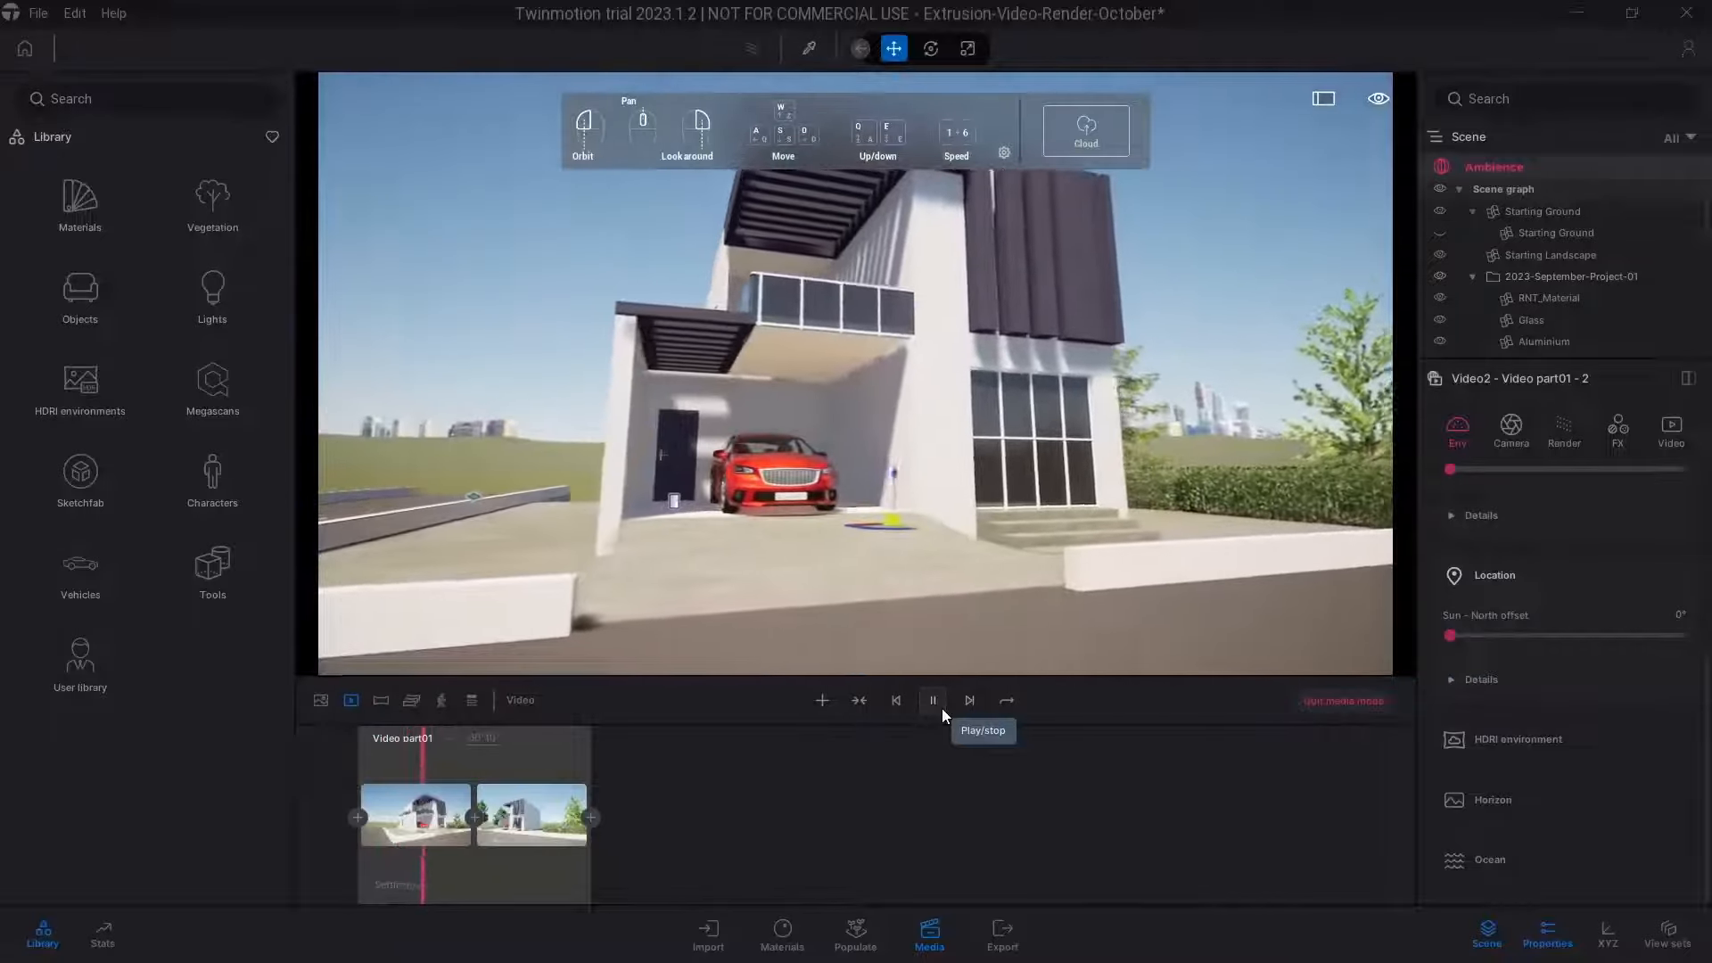
click(930, 699)
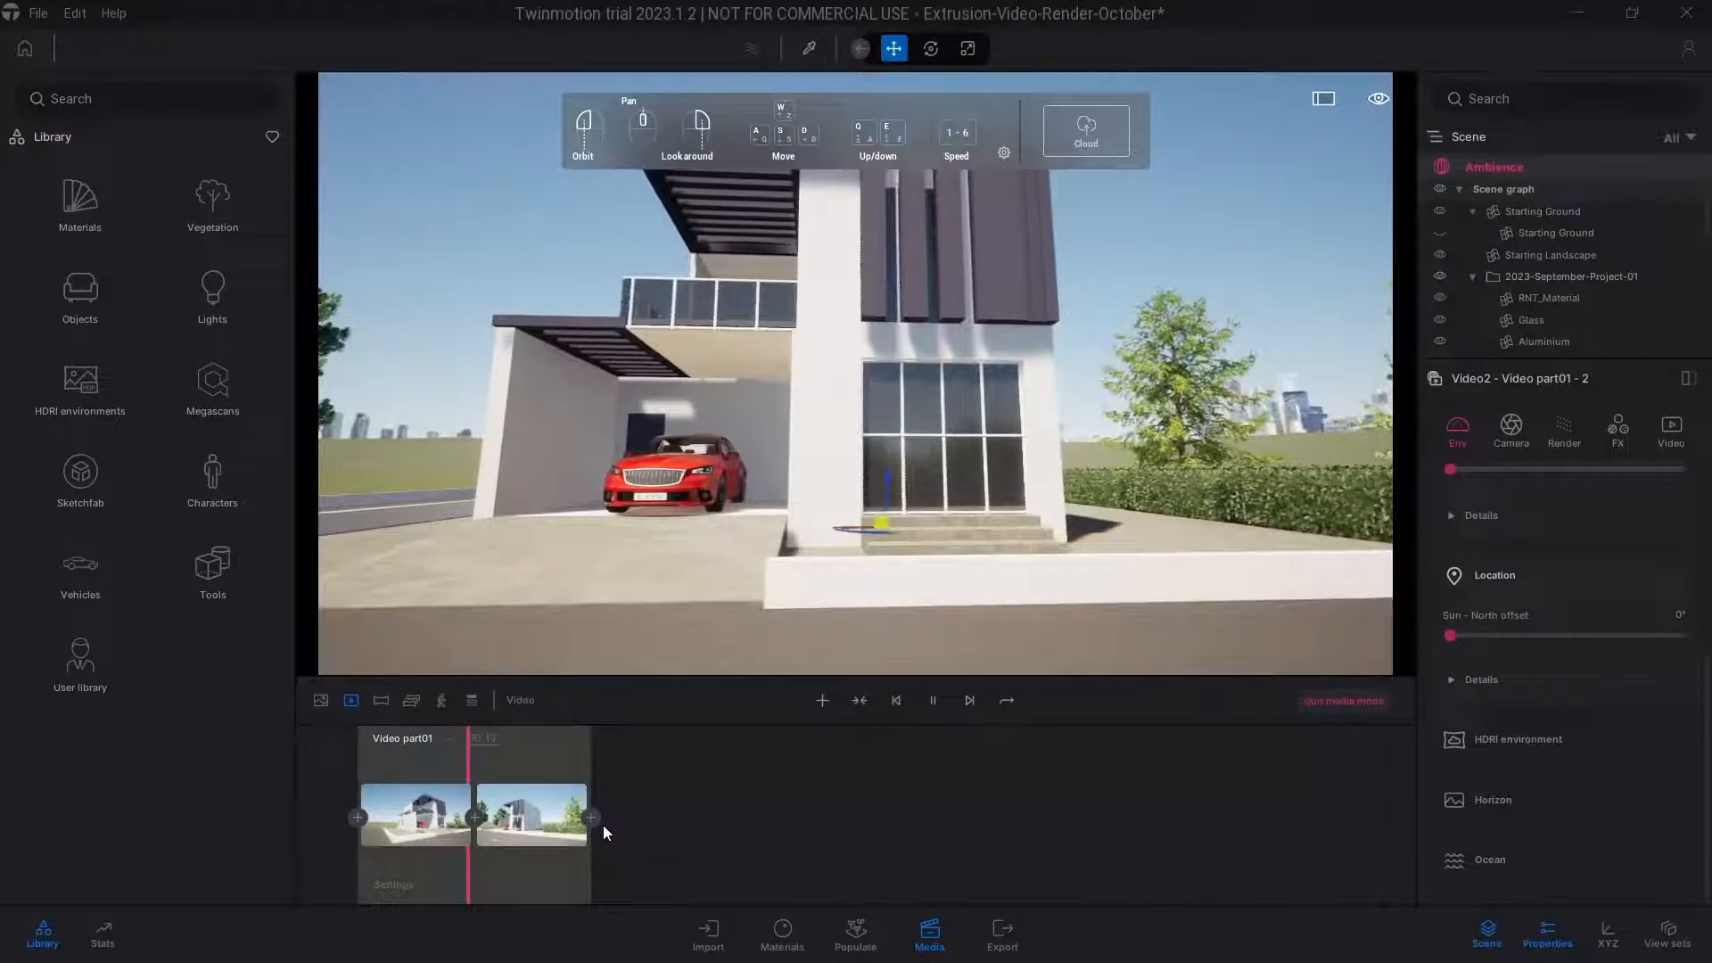
click(931, 699)
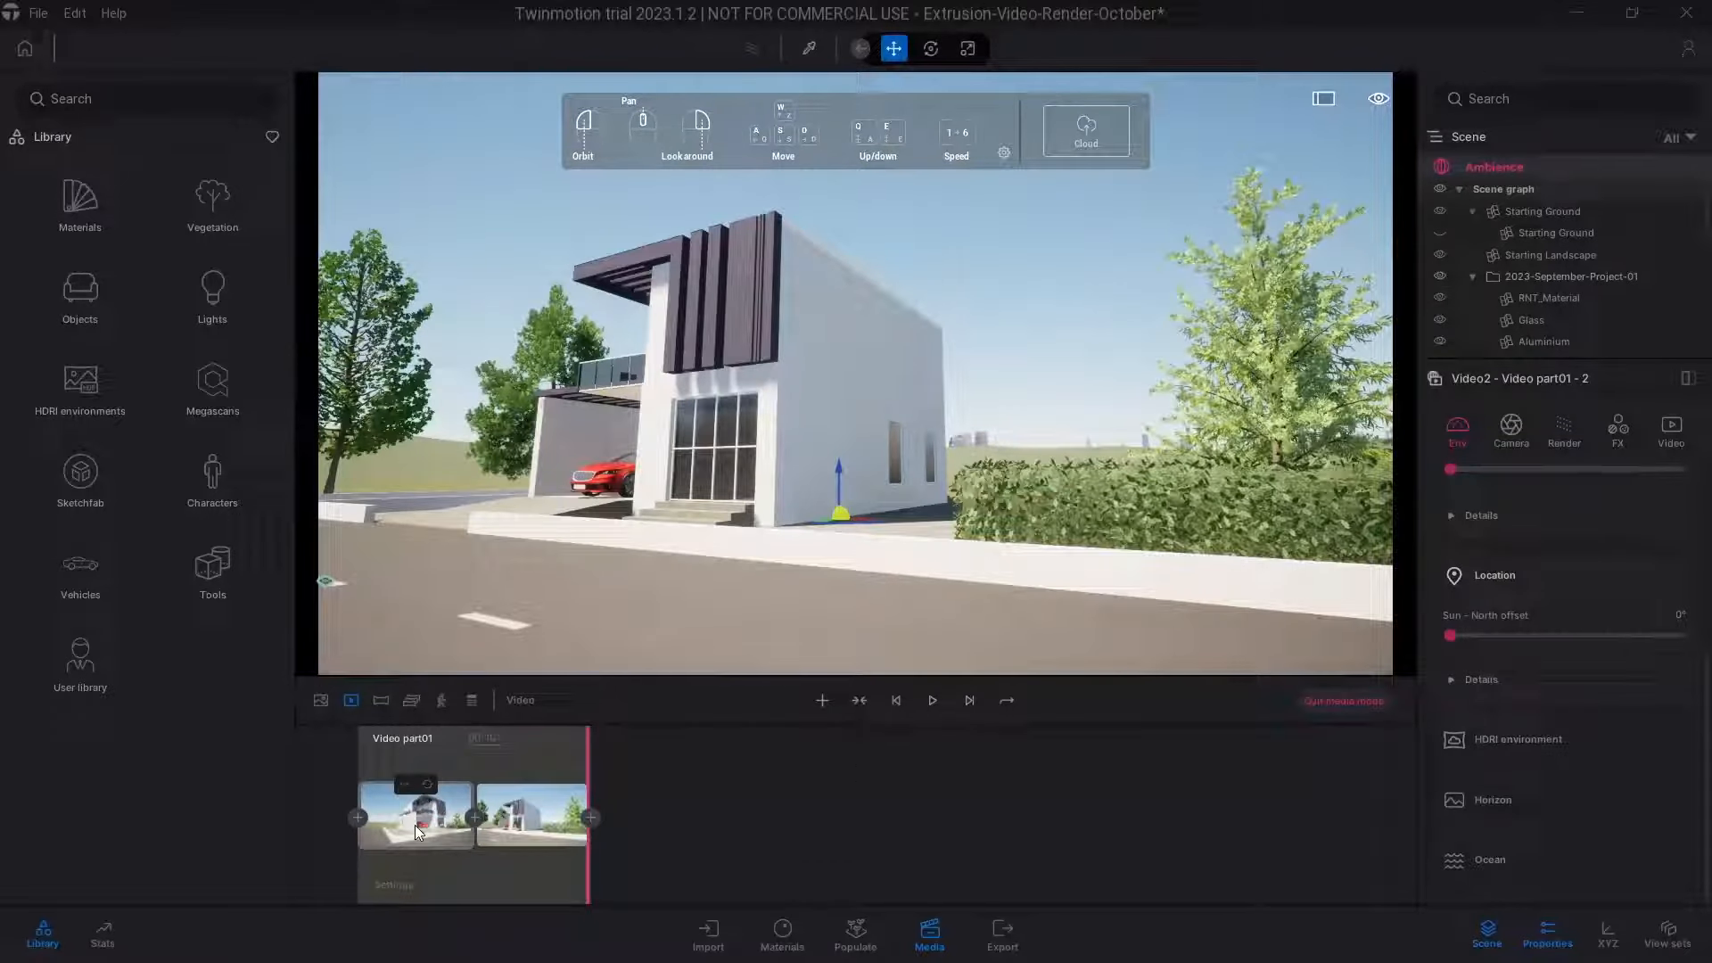
Give the first keyframe a dusk look and the second low evening sun with long shadows
click(411, 816)
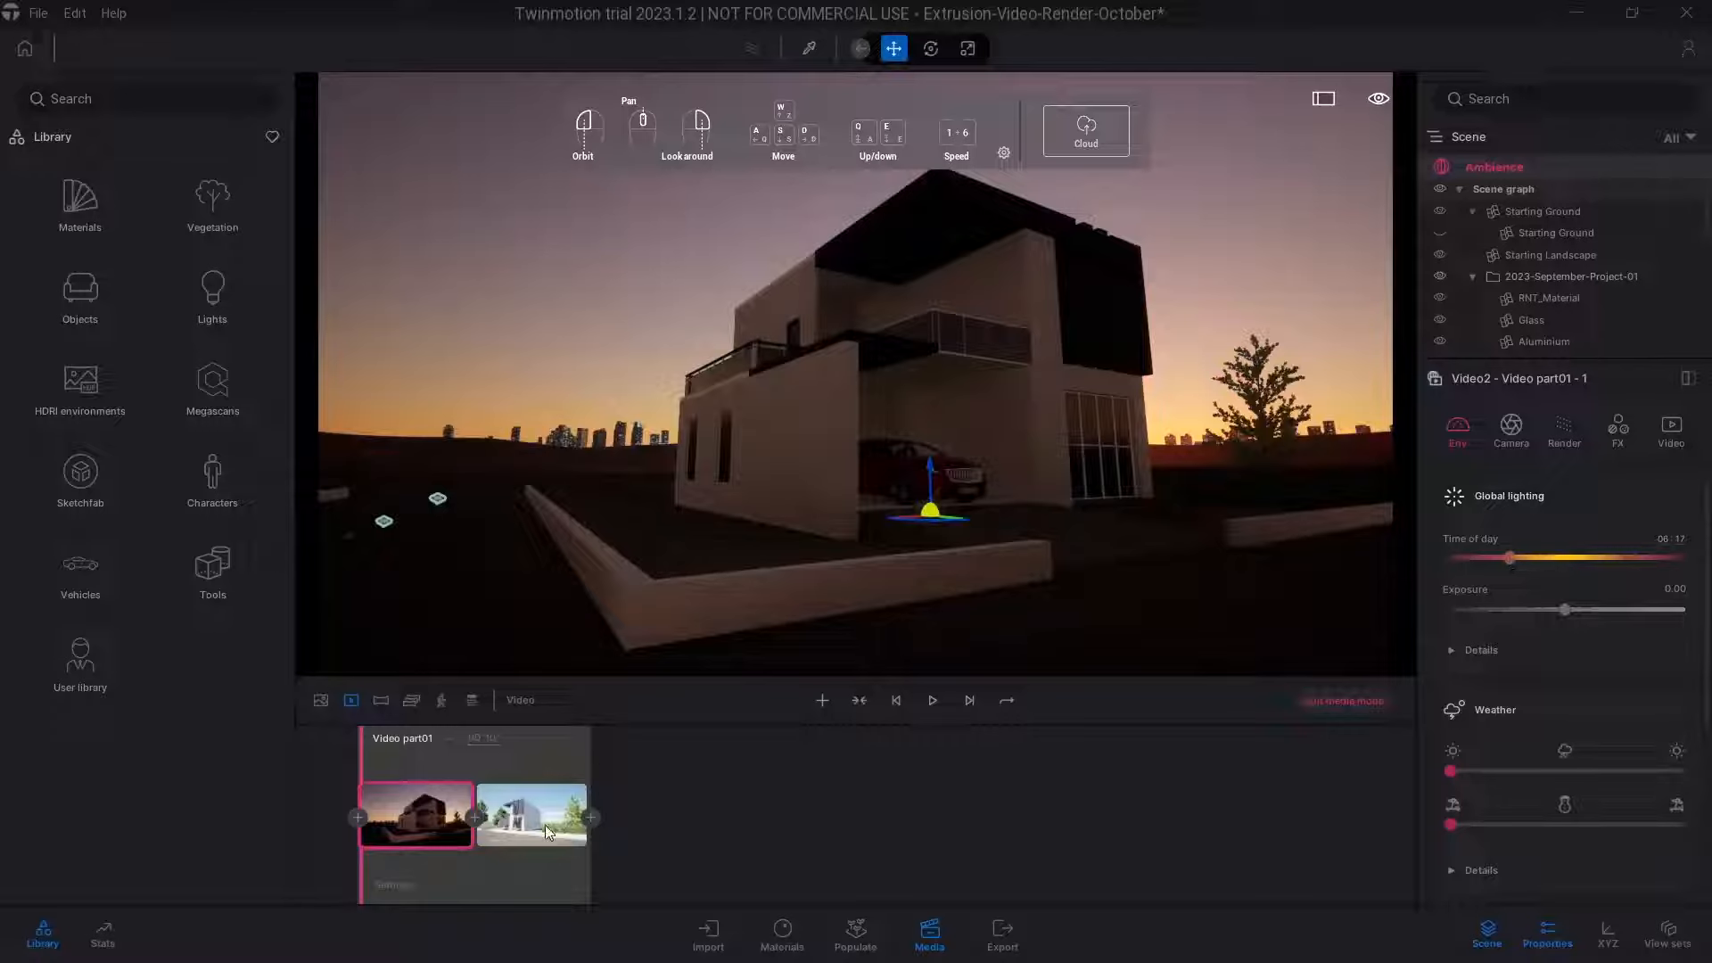
click(531, 816)
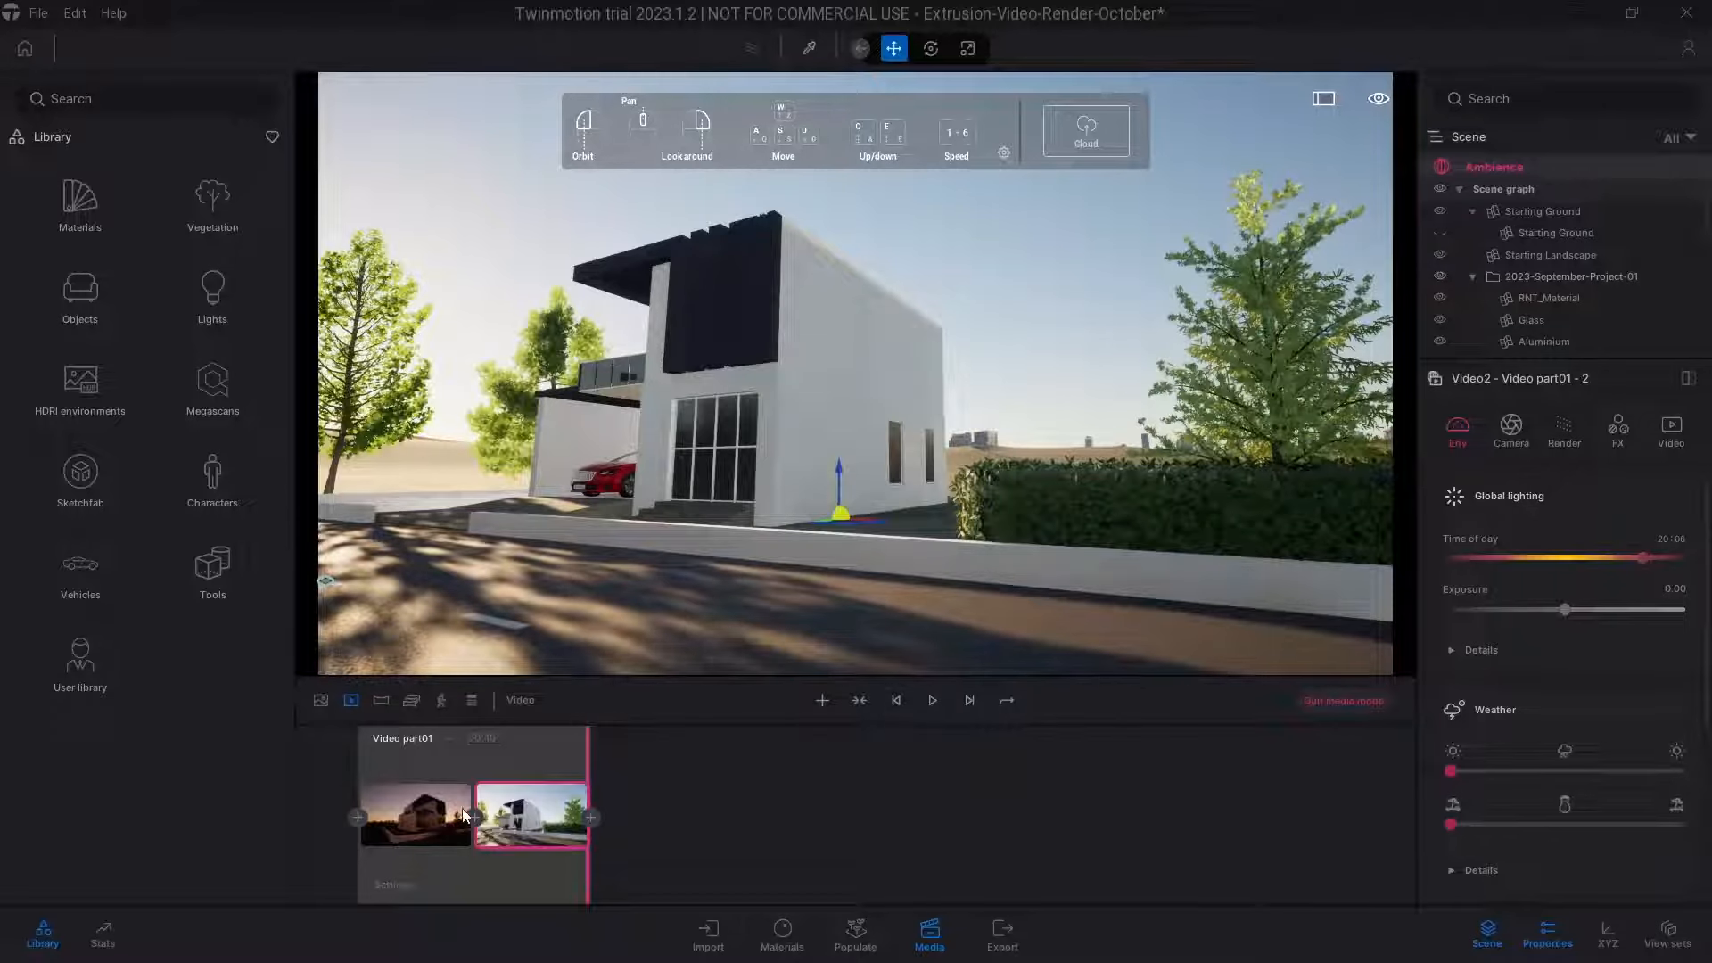
click(930, 699)
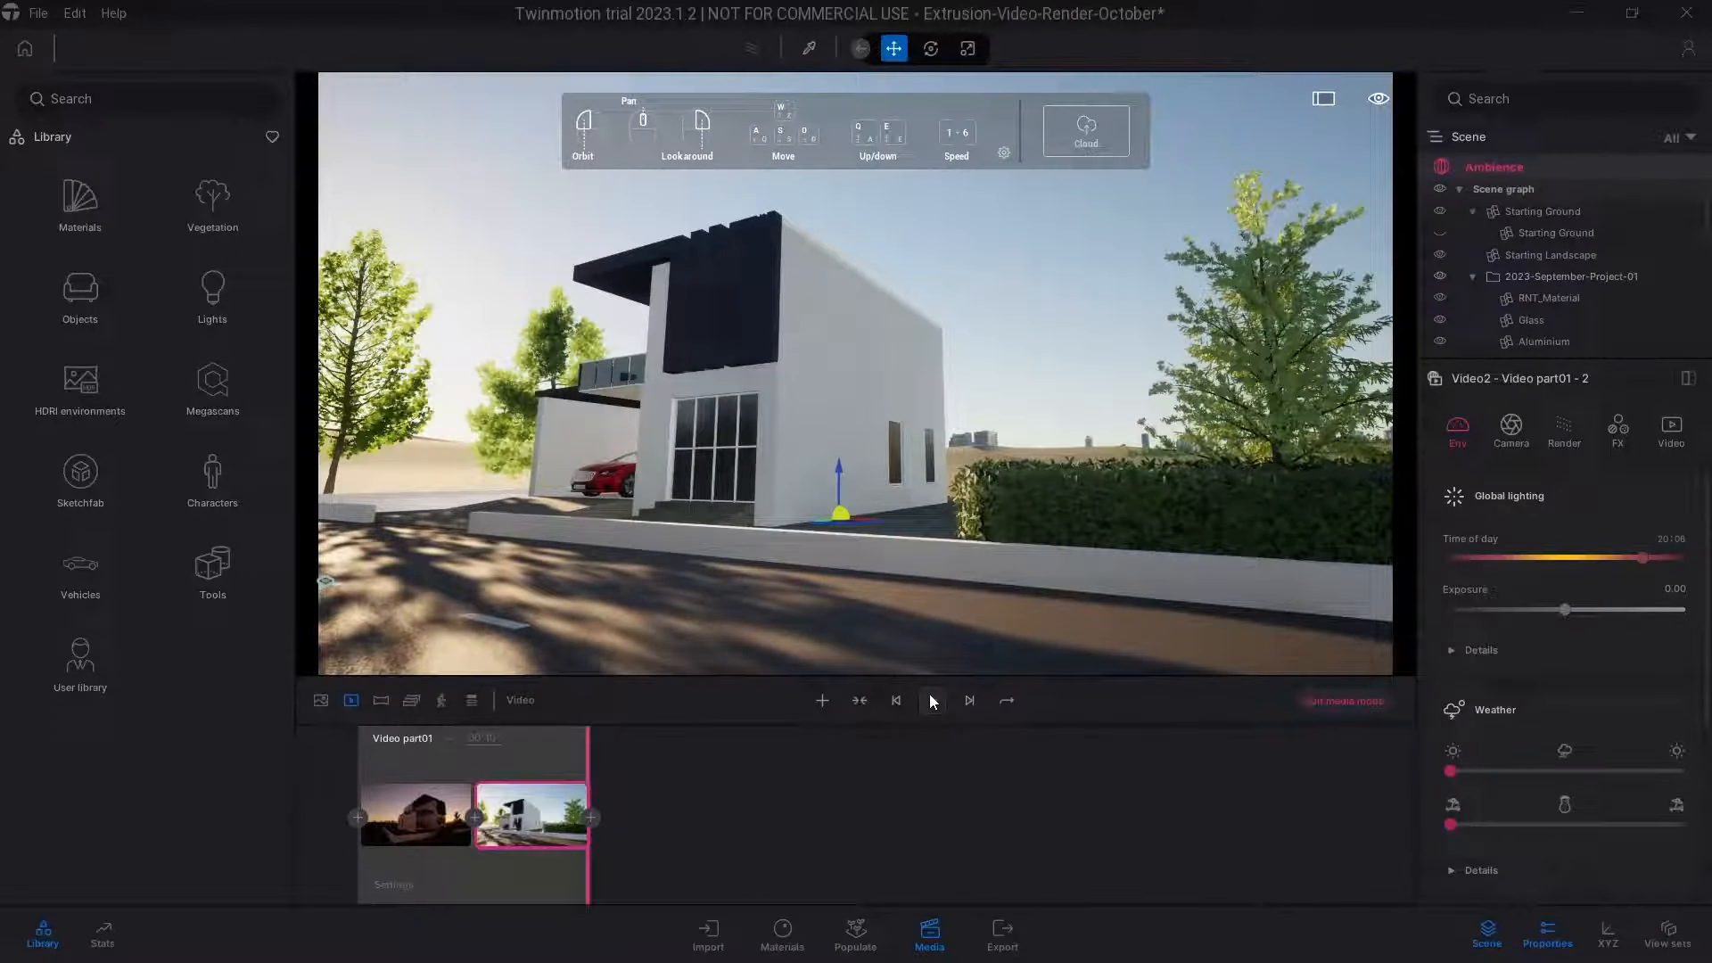
click(929, 699)
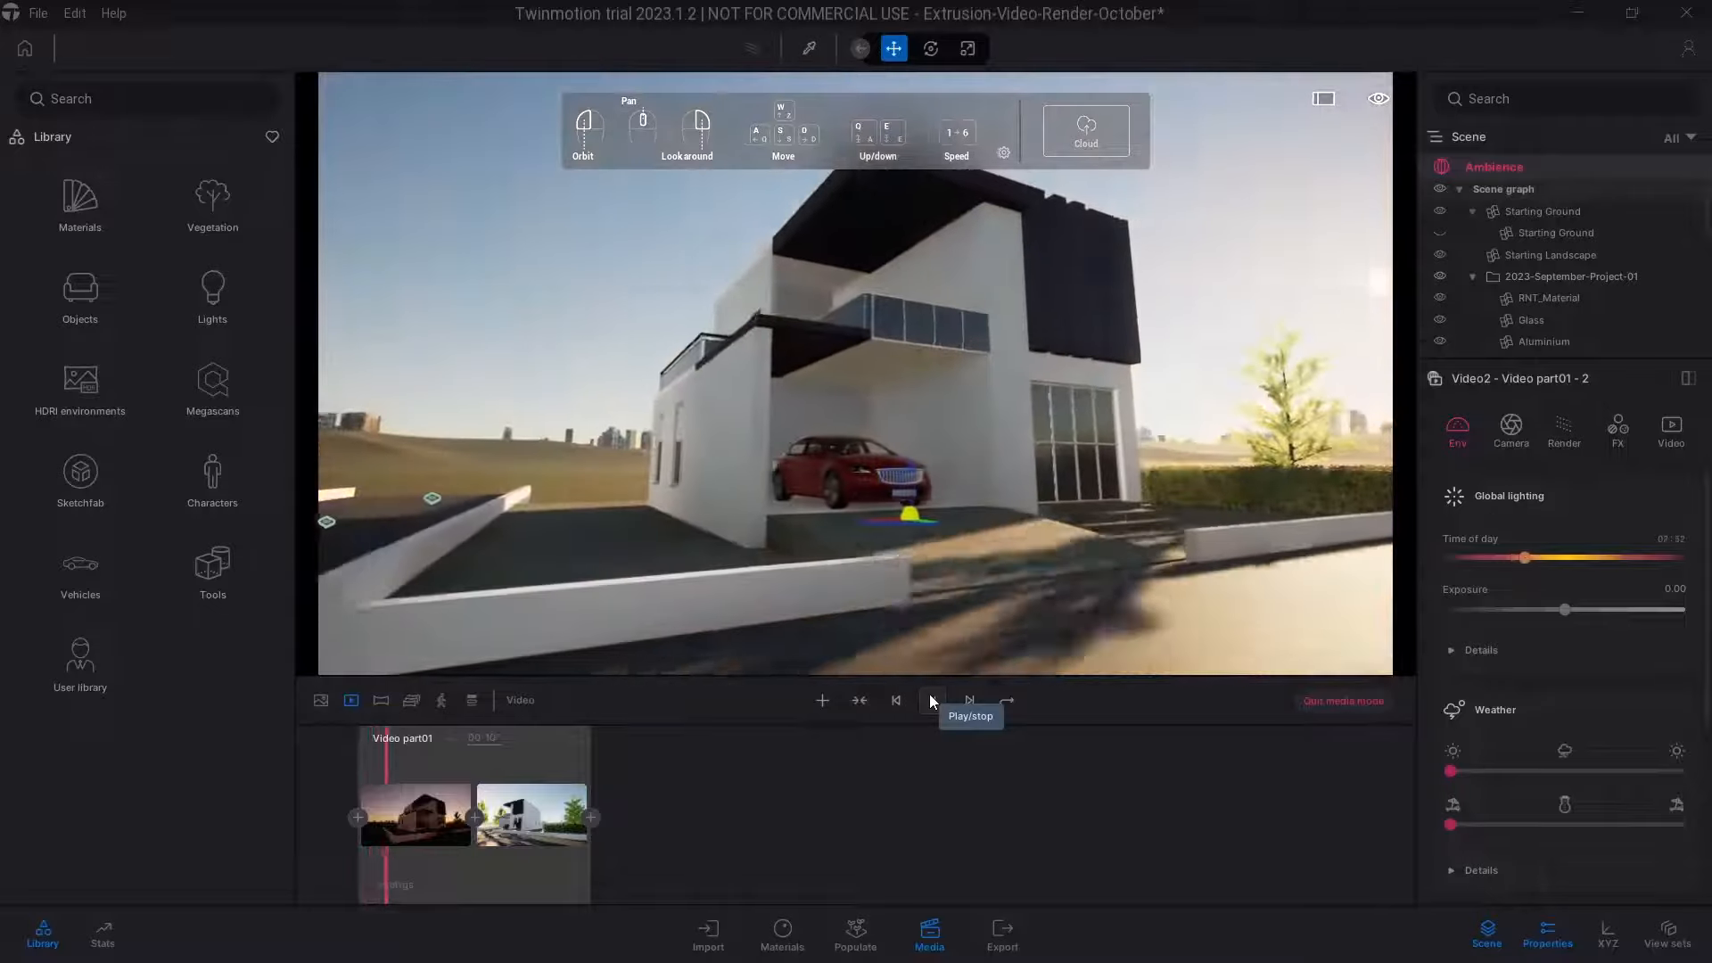
click(930, 699)
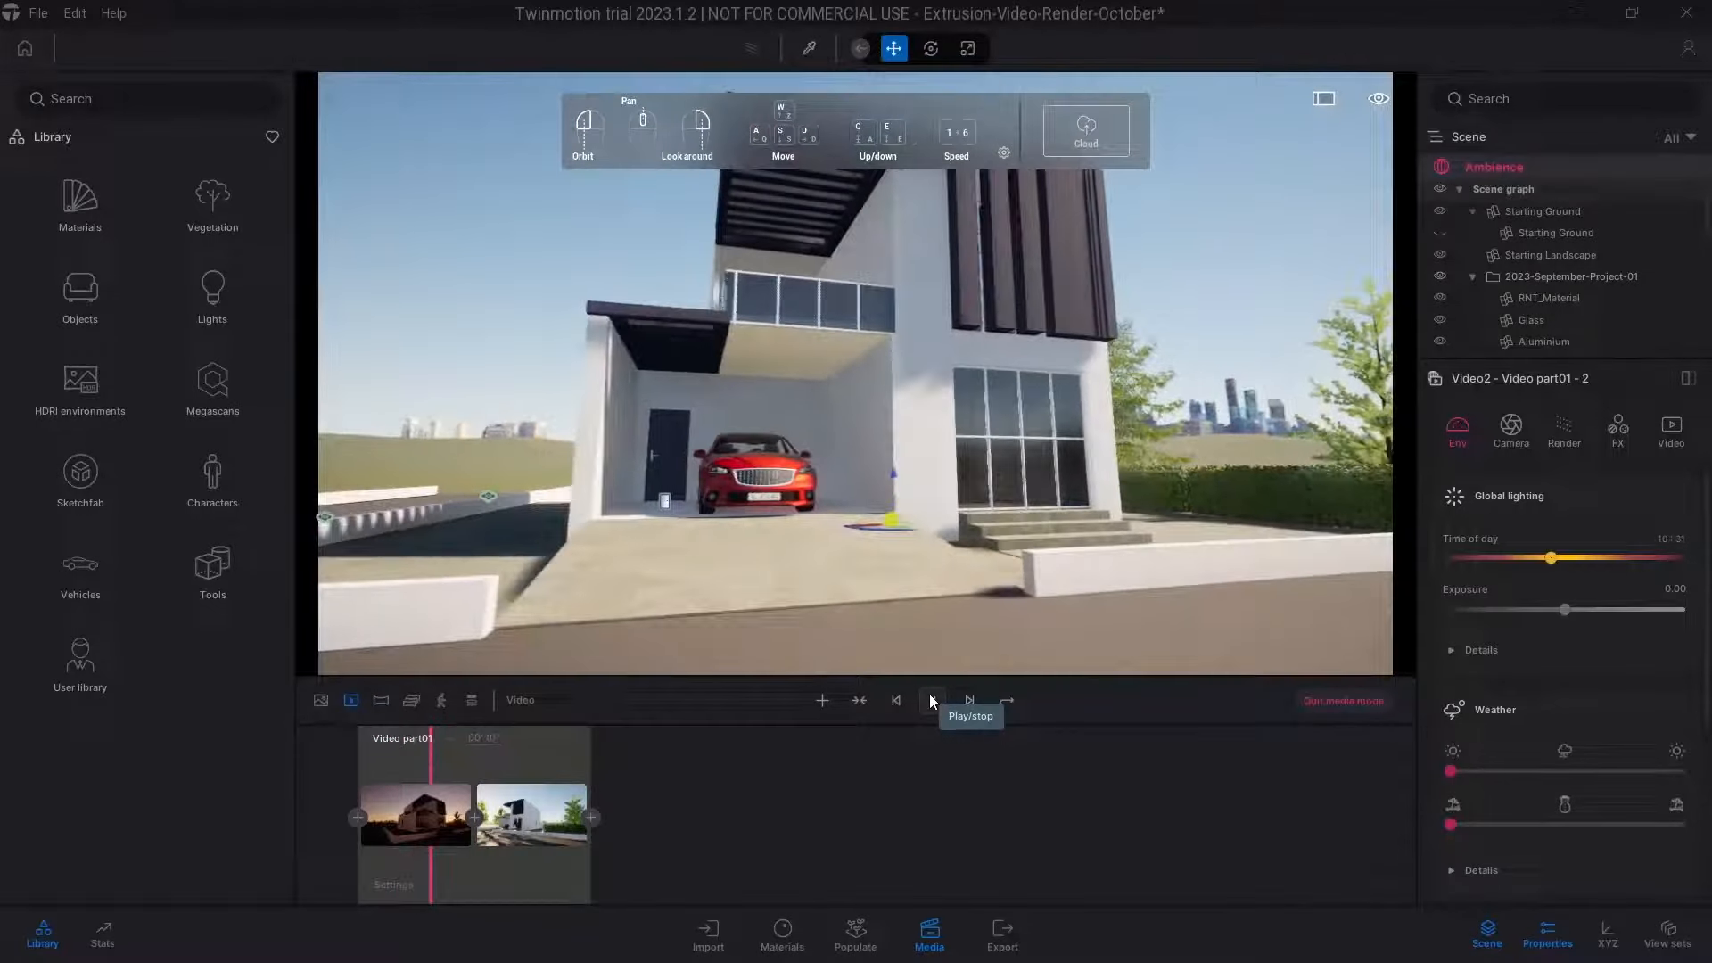
click(930, 699)
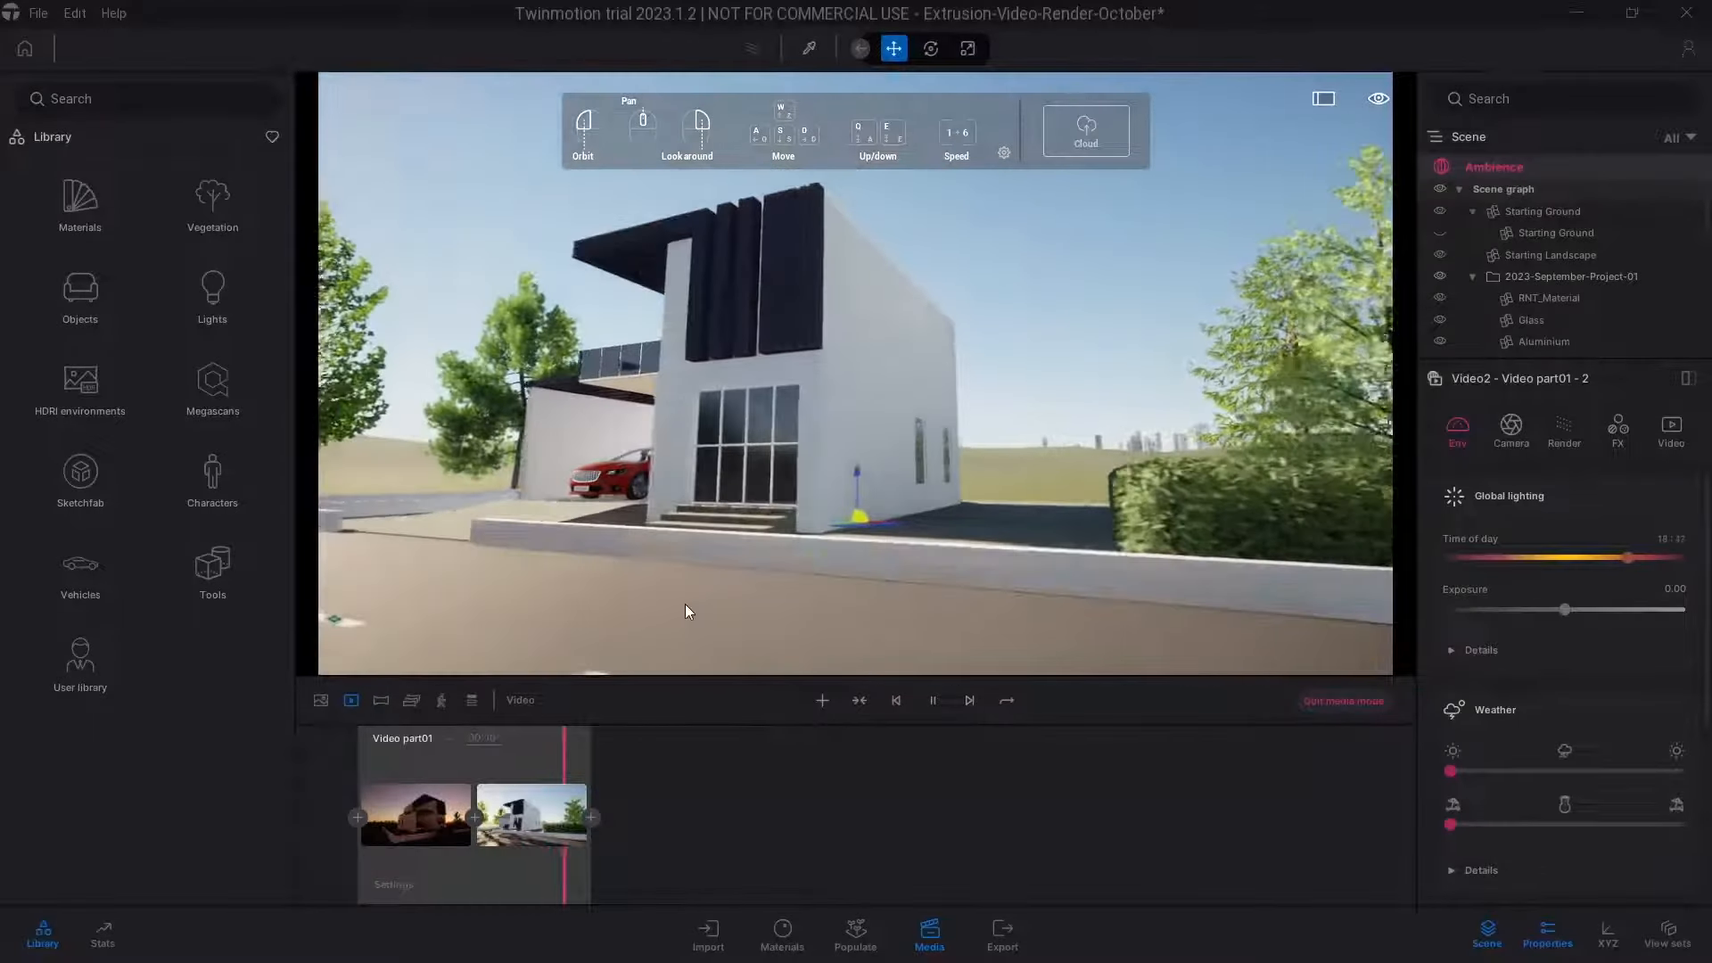
click(930, 699)
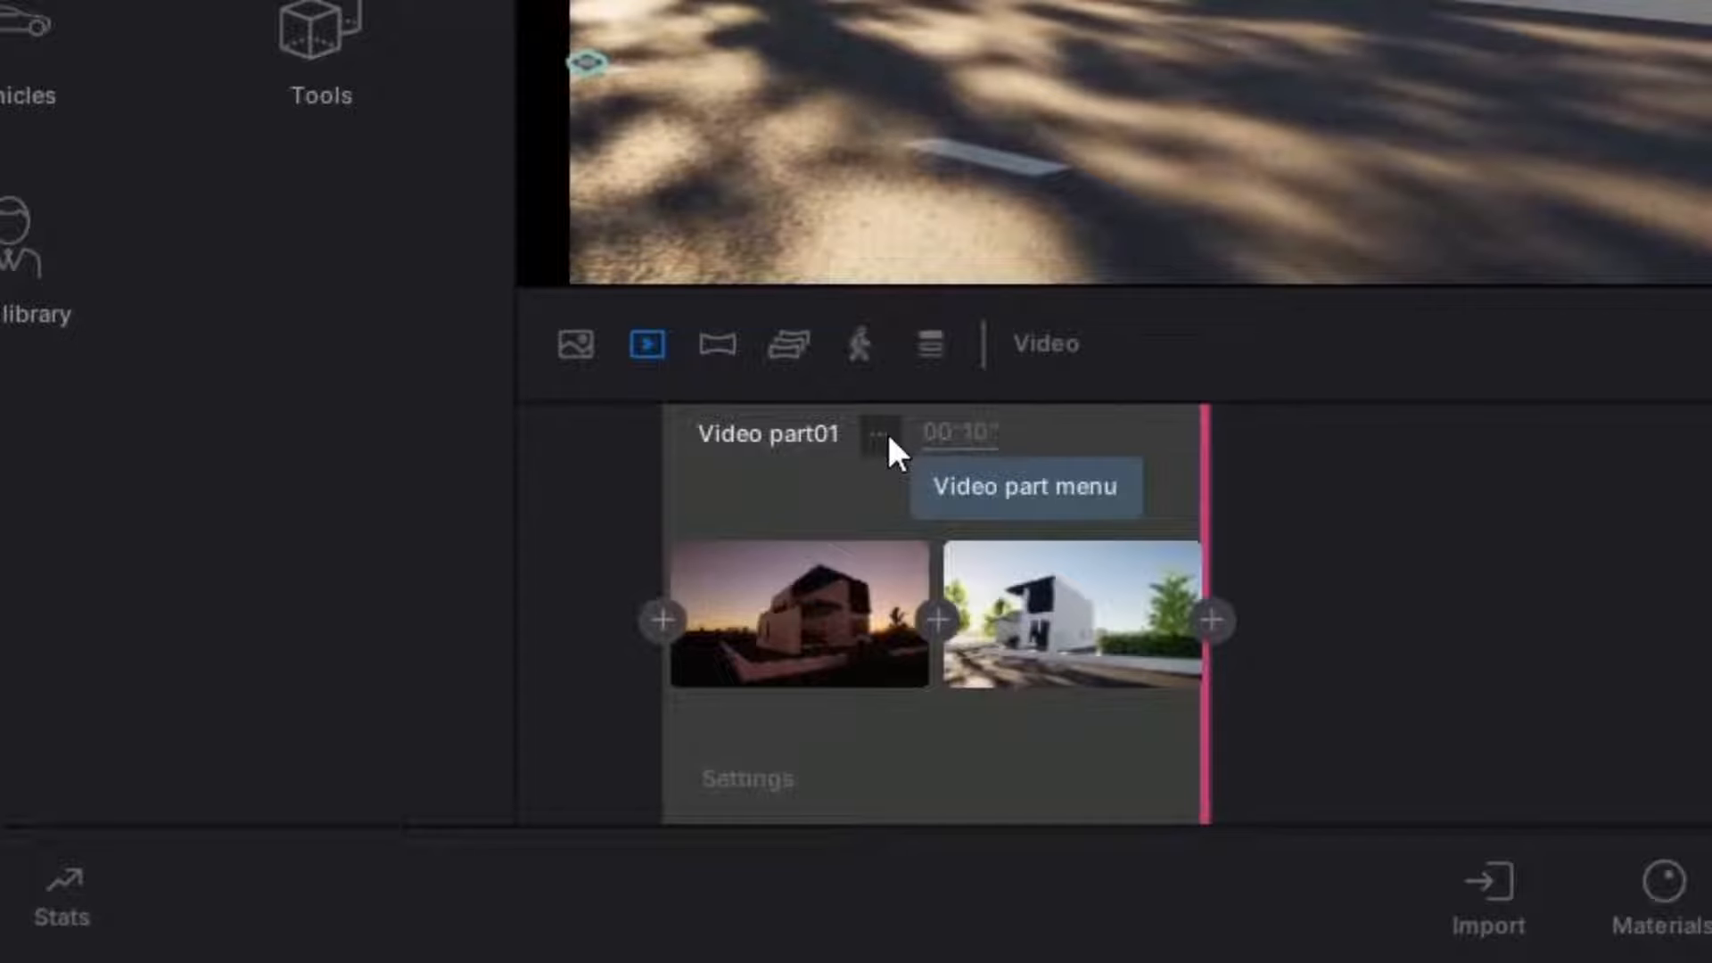
Rename the video part to 'TM Video 1'
double_click(767, 433)
text(Vi)
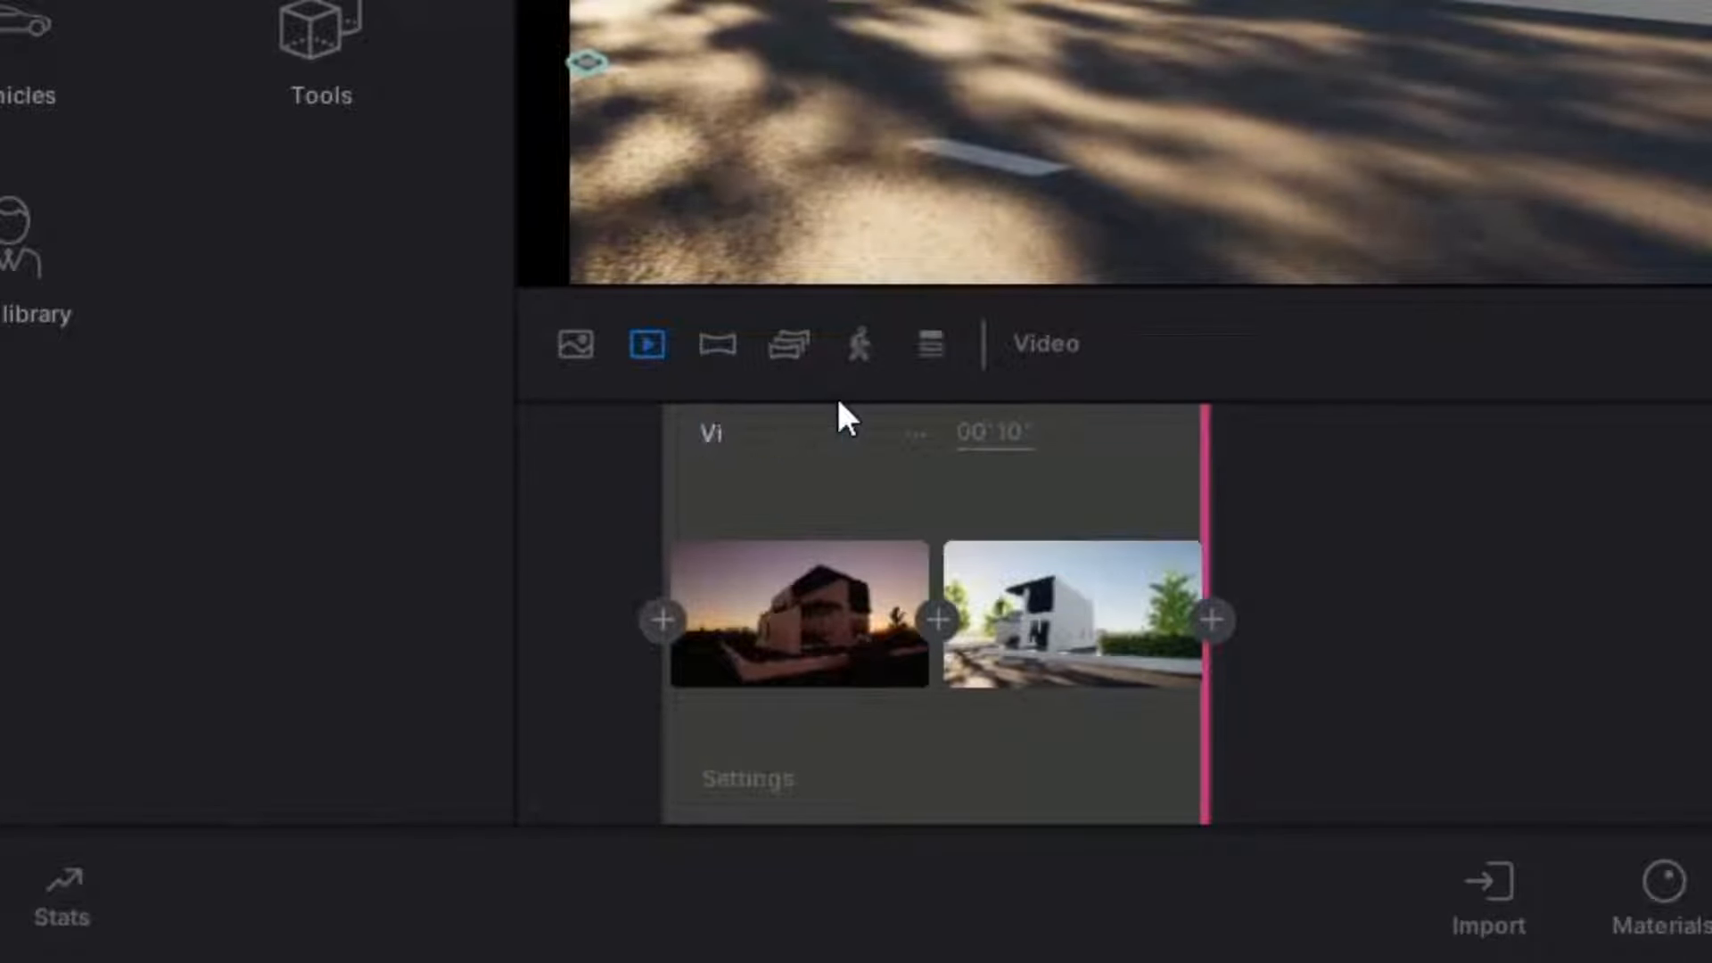
text(TM Video 1)
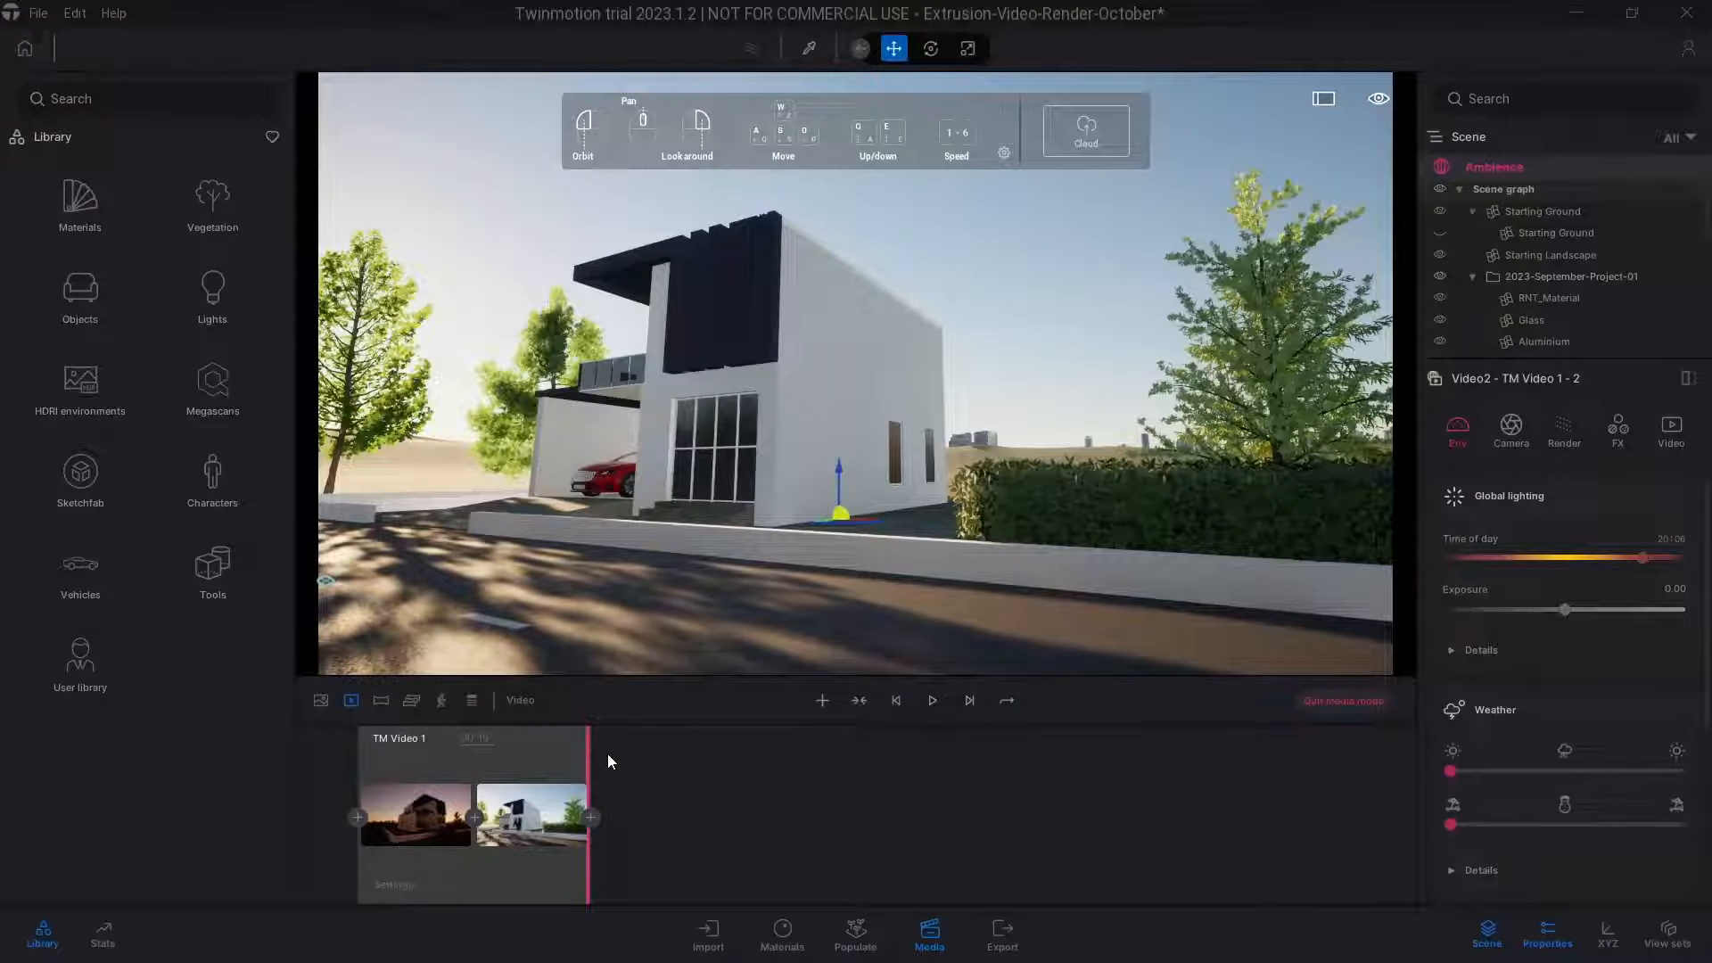
Set export to MP4 video at 60 fps with Video1 as the selected media
click(1001, 932)
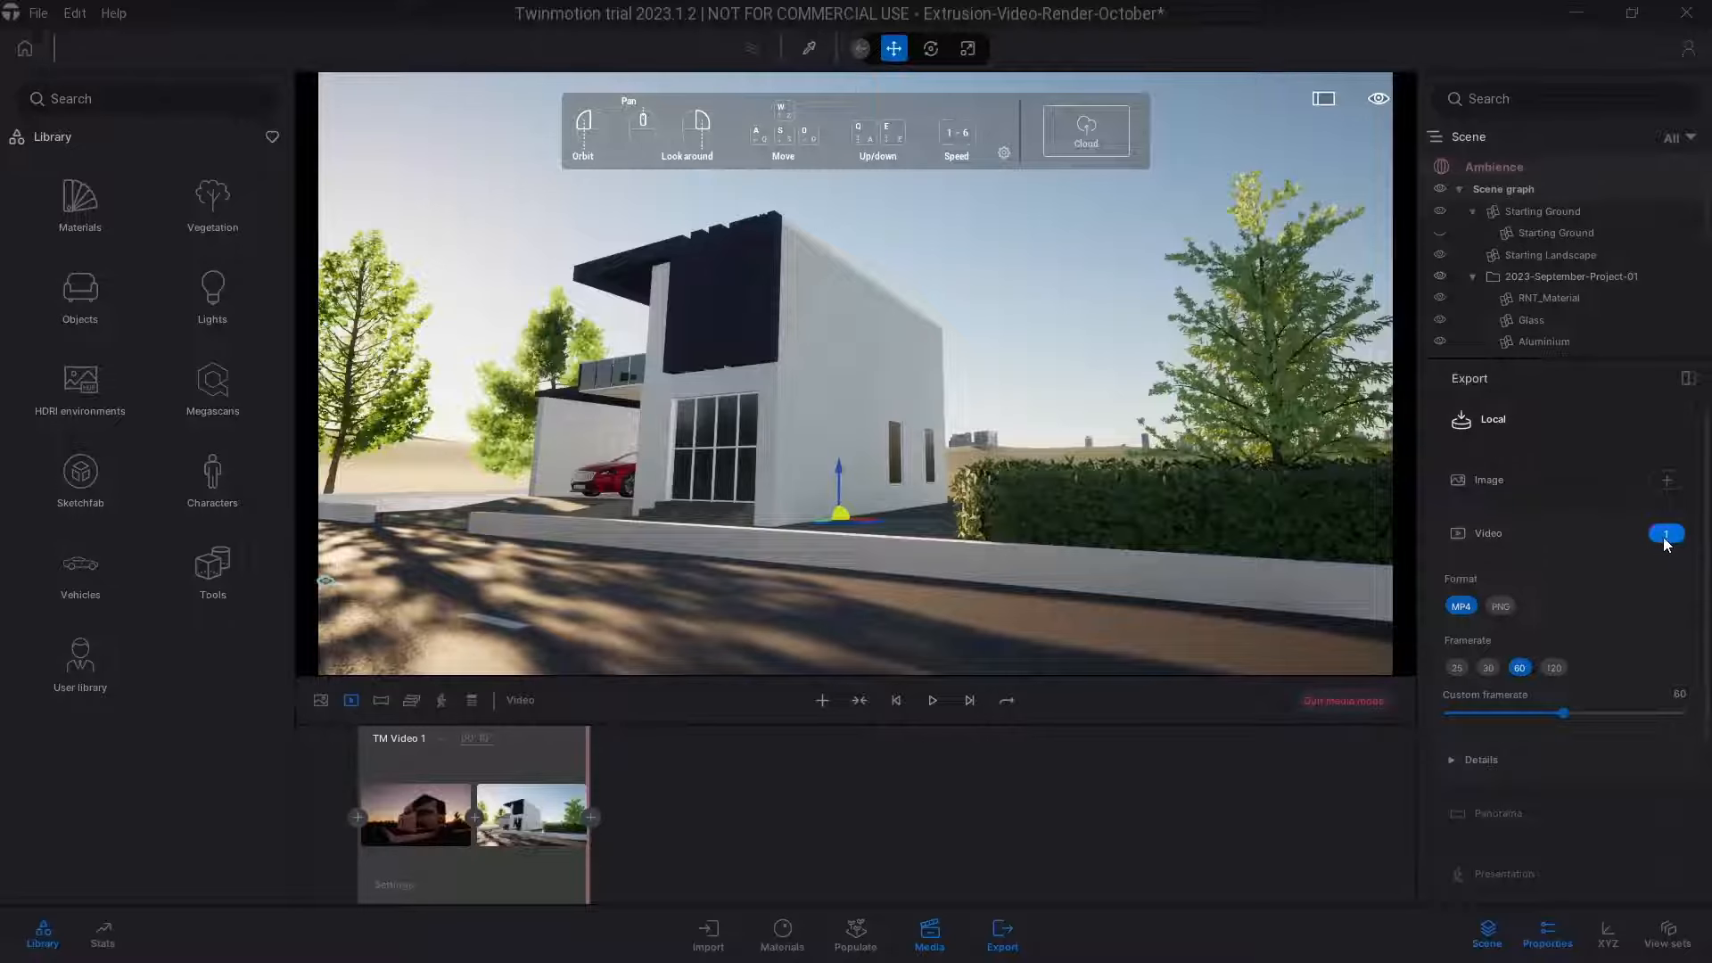
mouse_move(1665, 537)
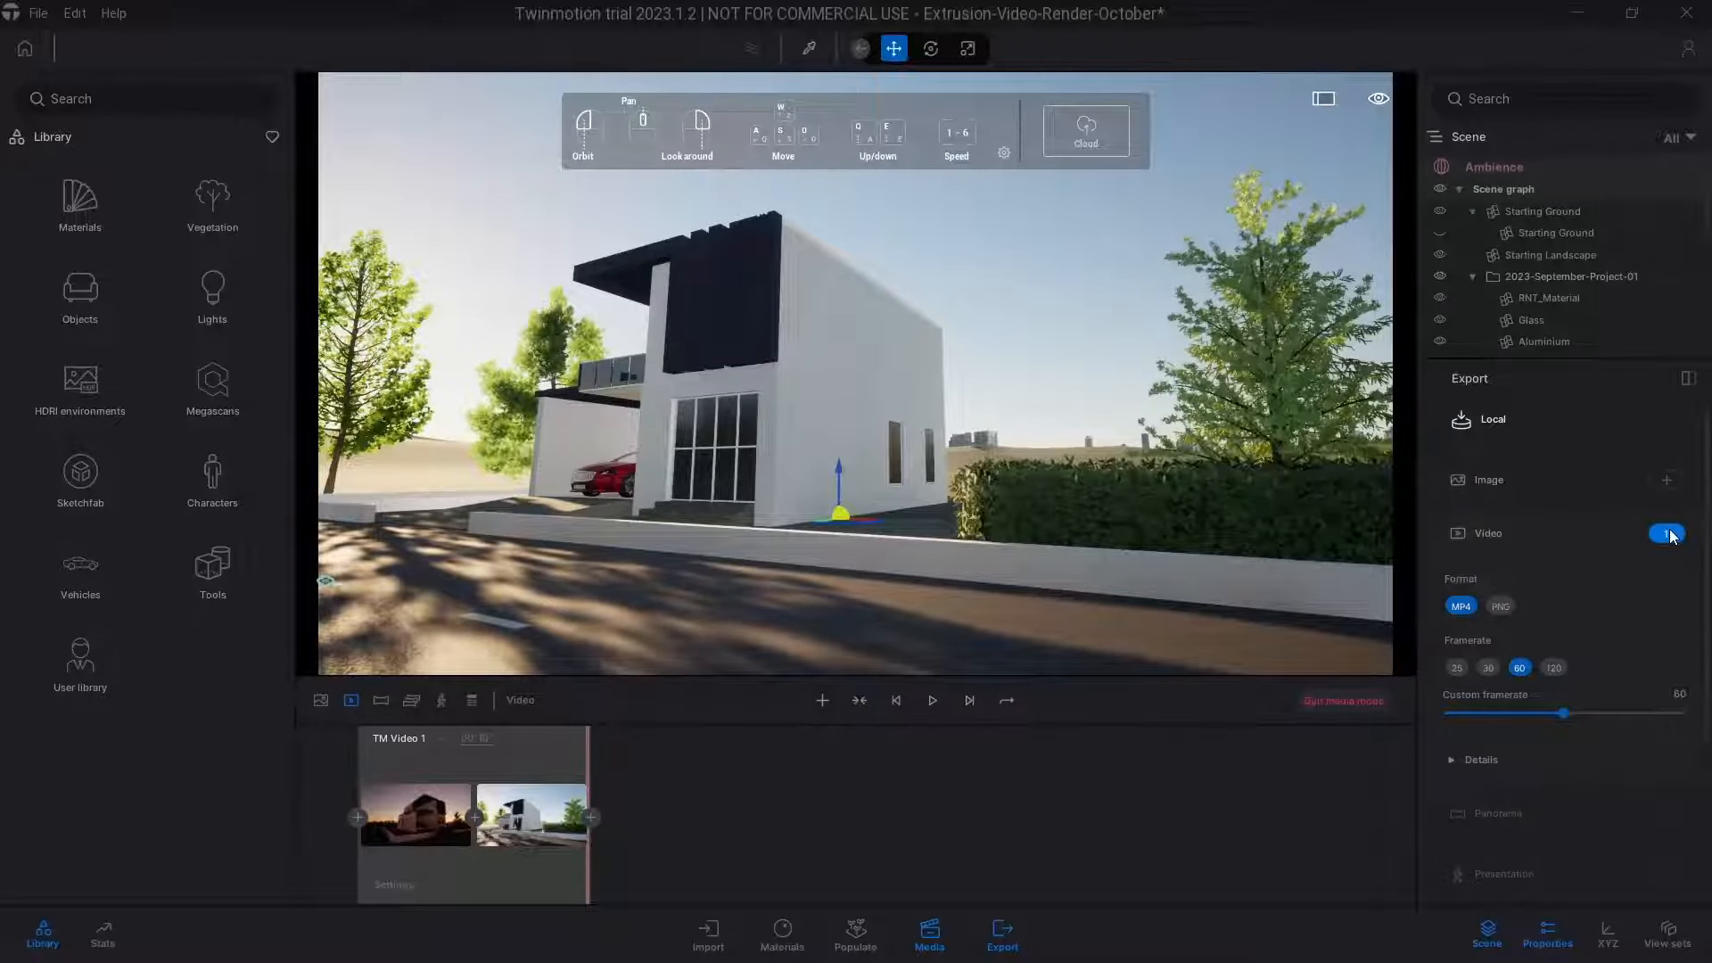
click(1667, 533)
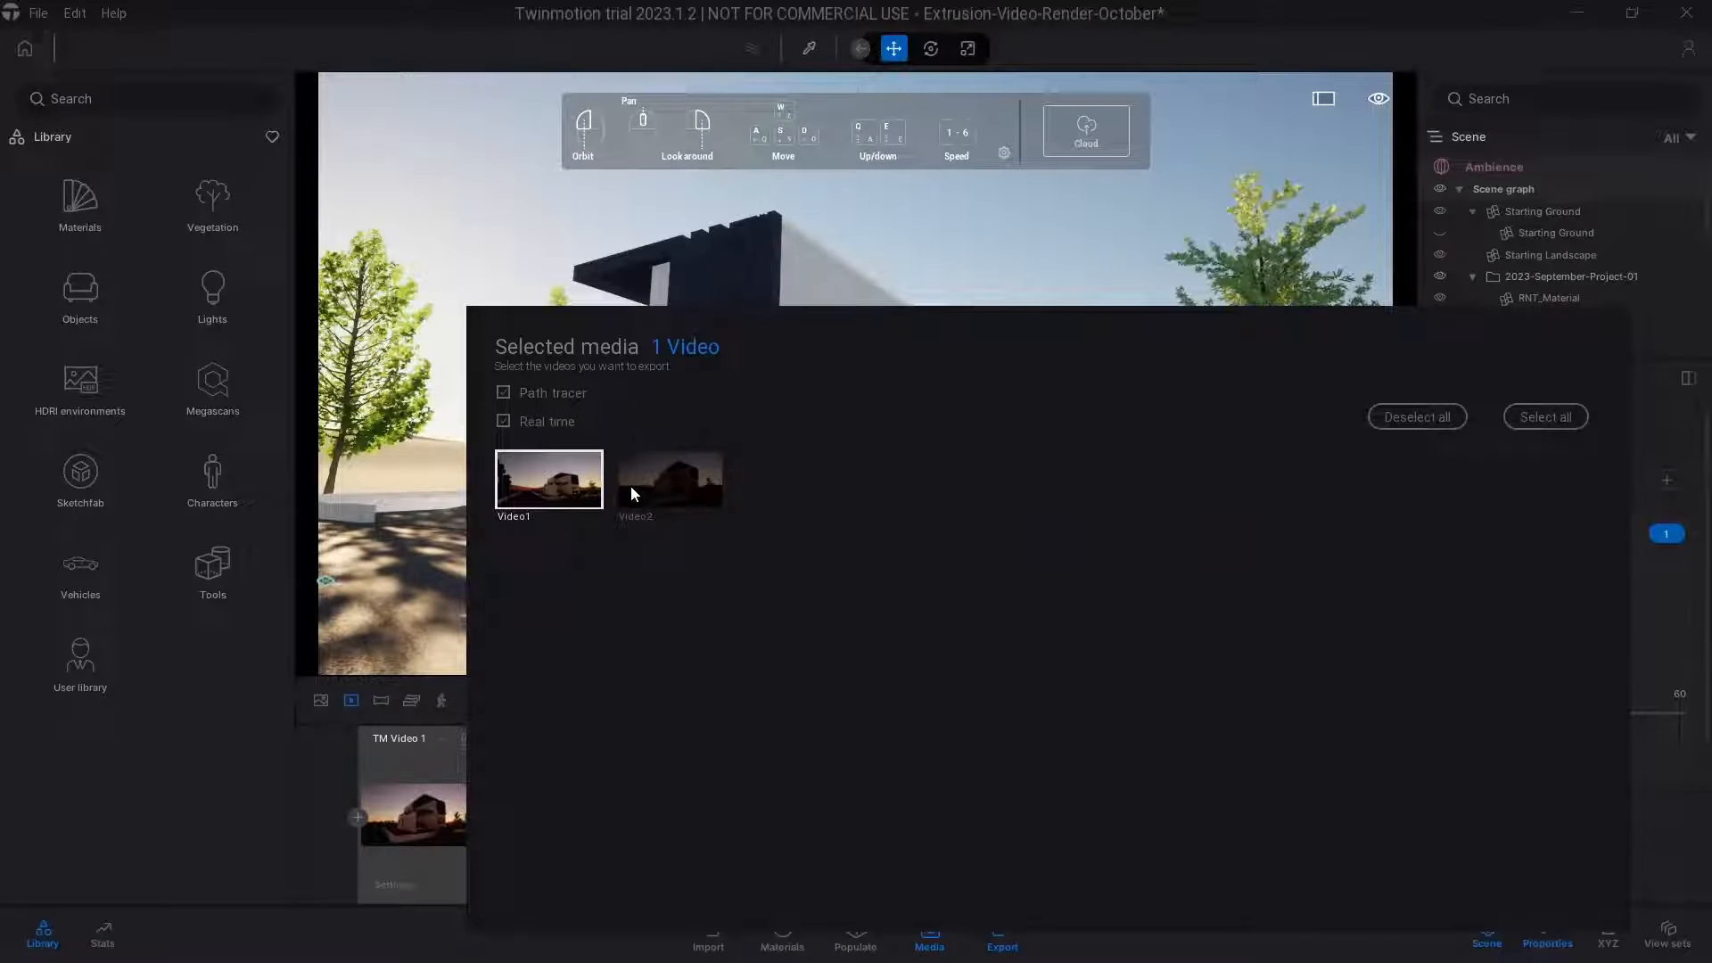
mouse_move(707, 620)
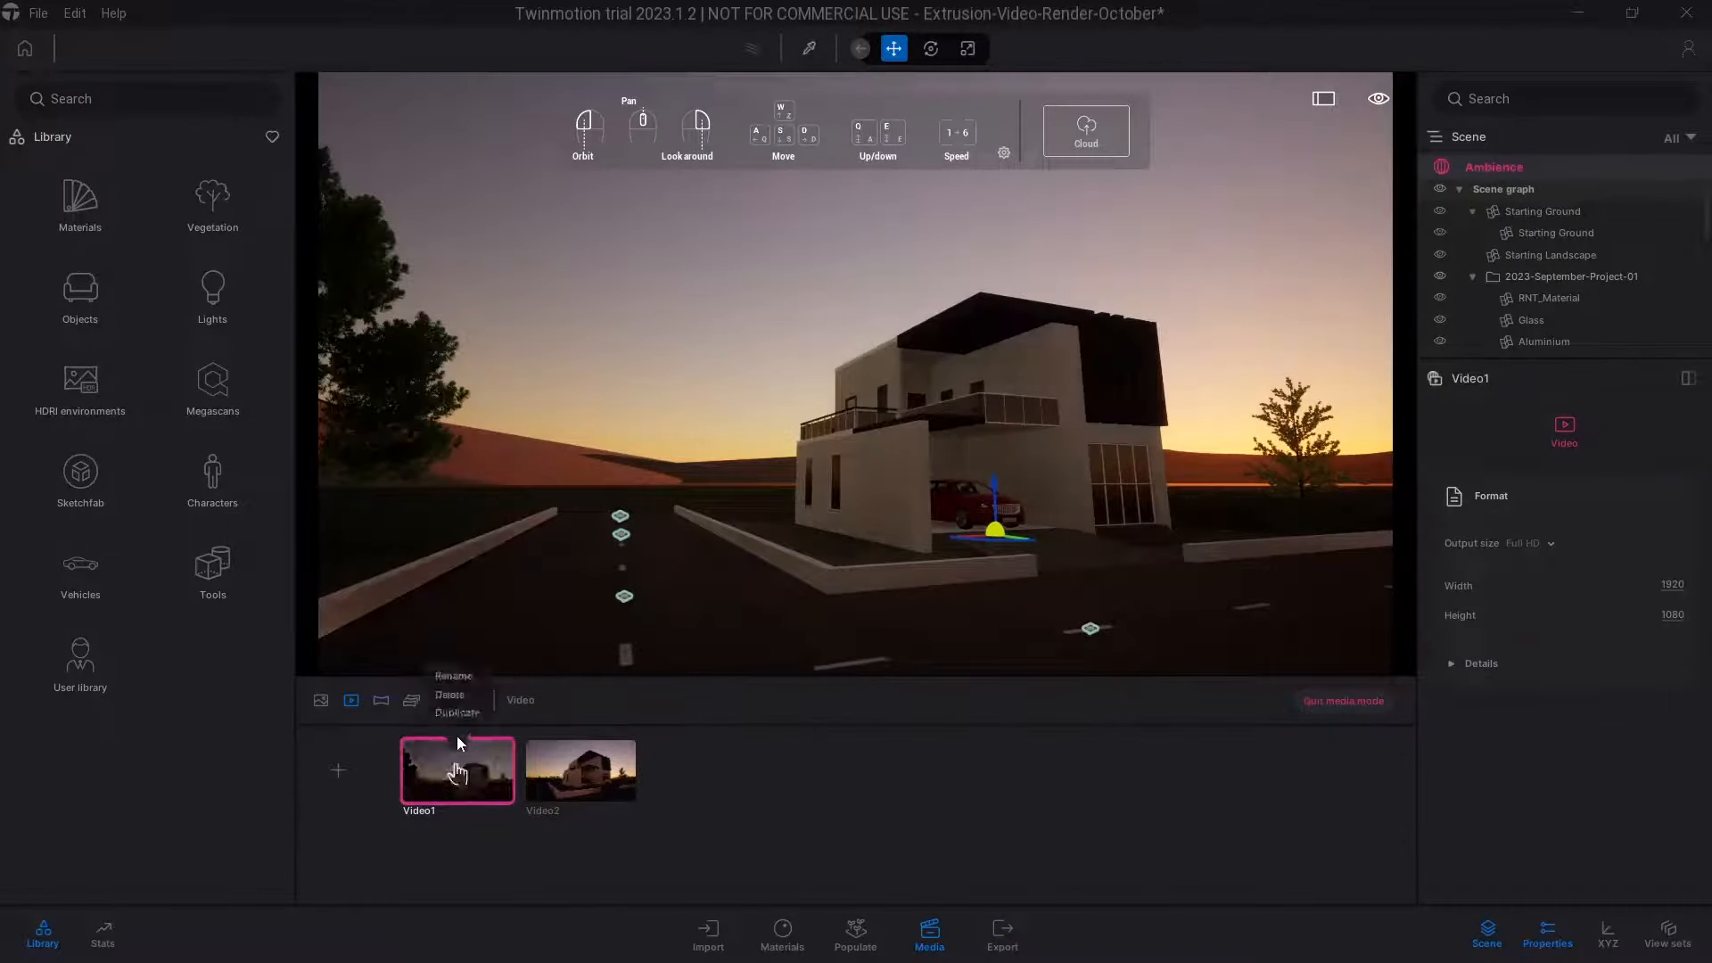
Rename Video1 to 'TM Video 1' and start its export, prompting for a destination folder
click(453, 674)
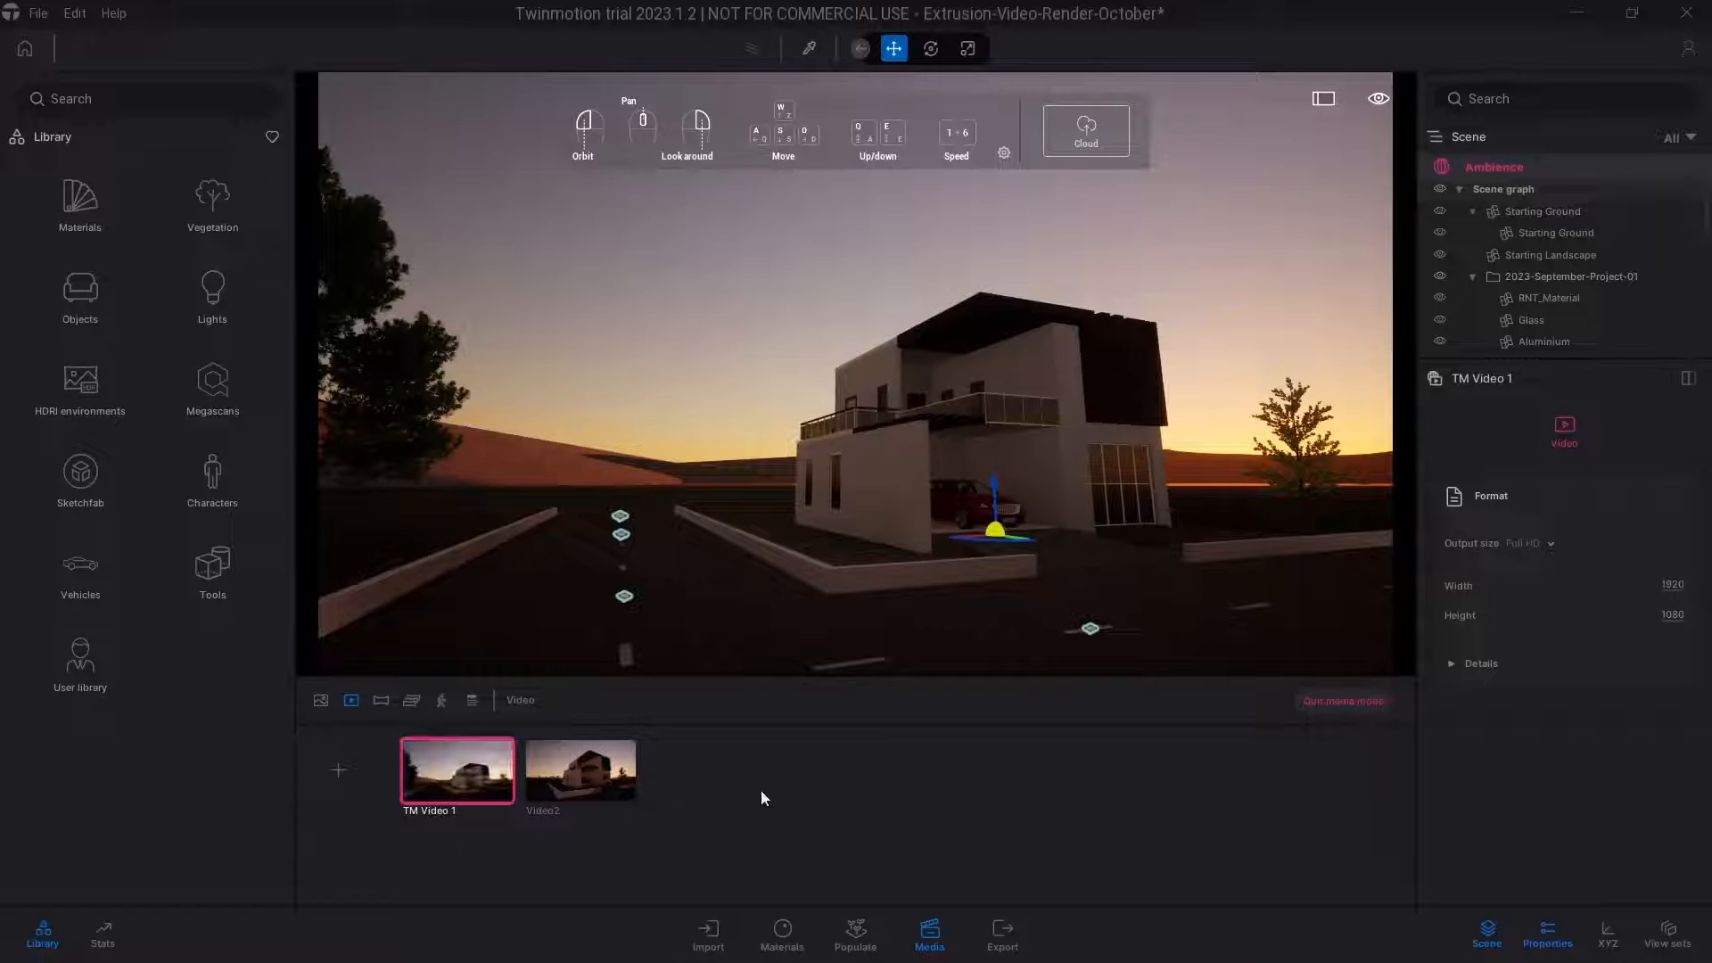
click(1001, 932)
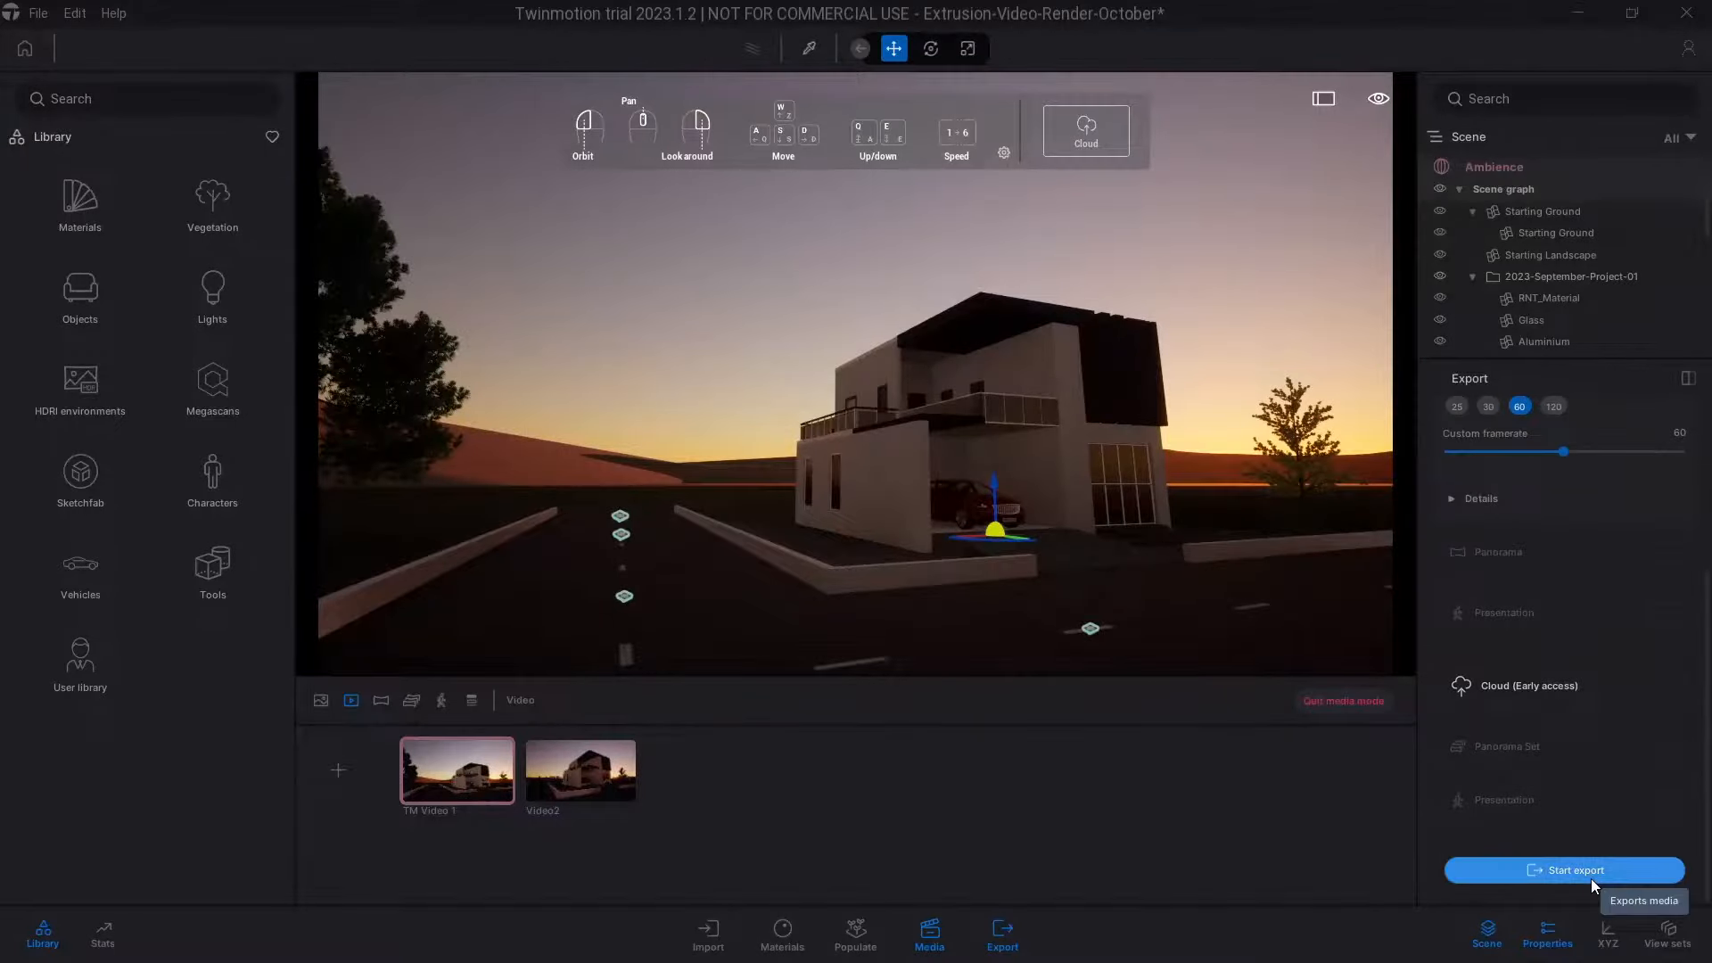
click(1564, 871)
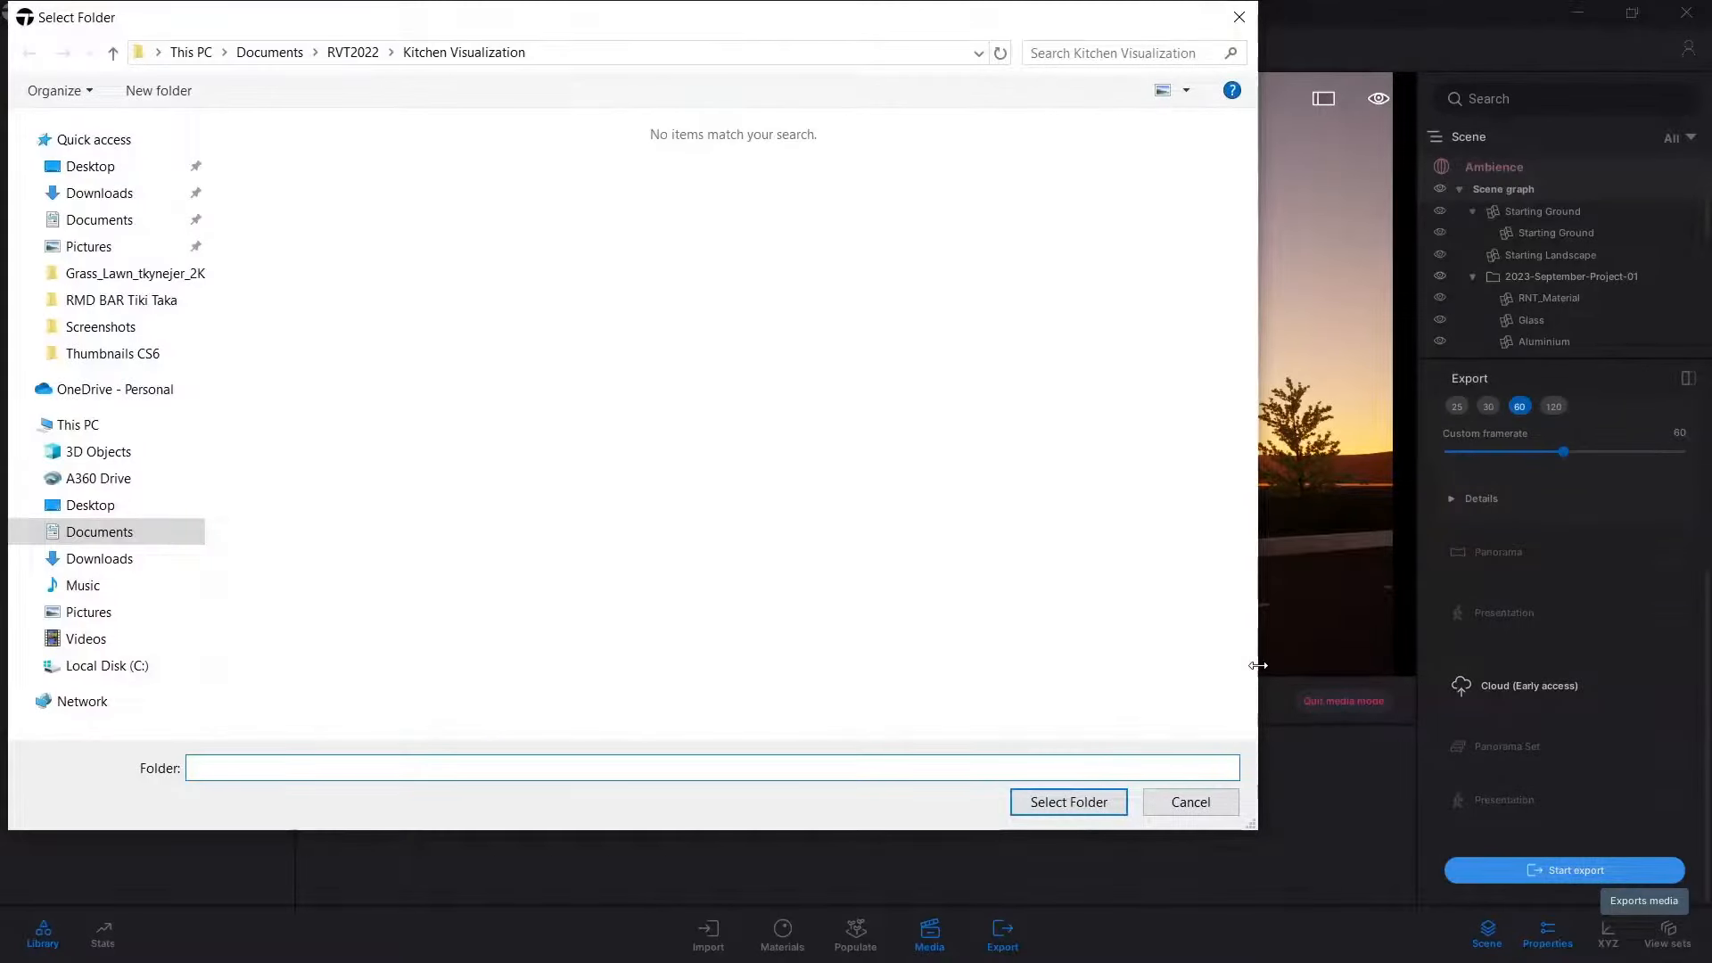
mouse_move(1019, 790)
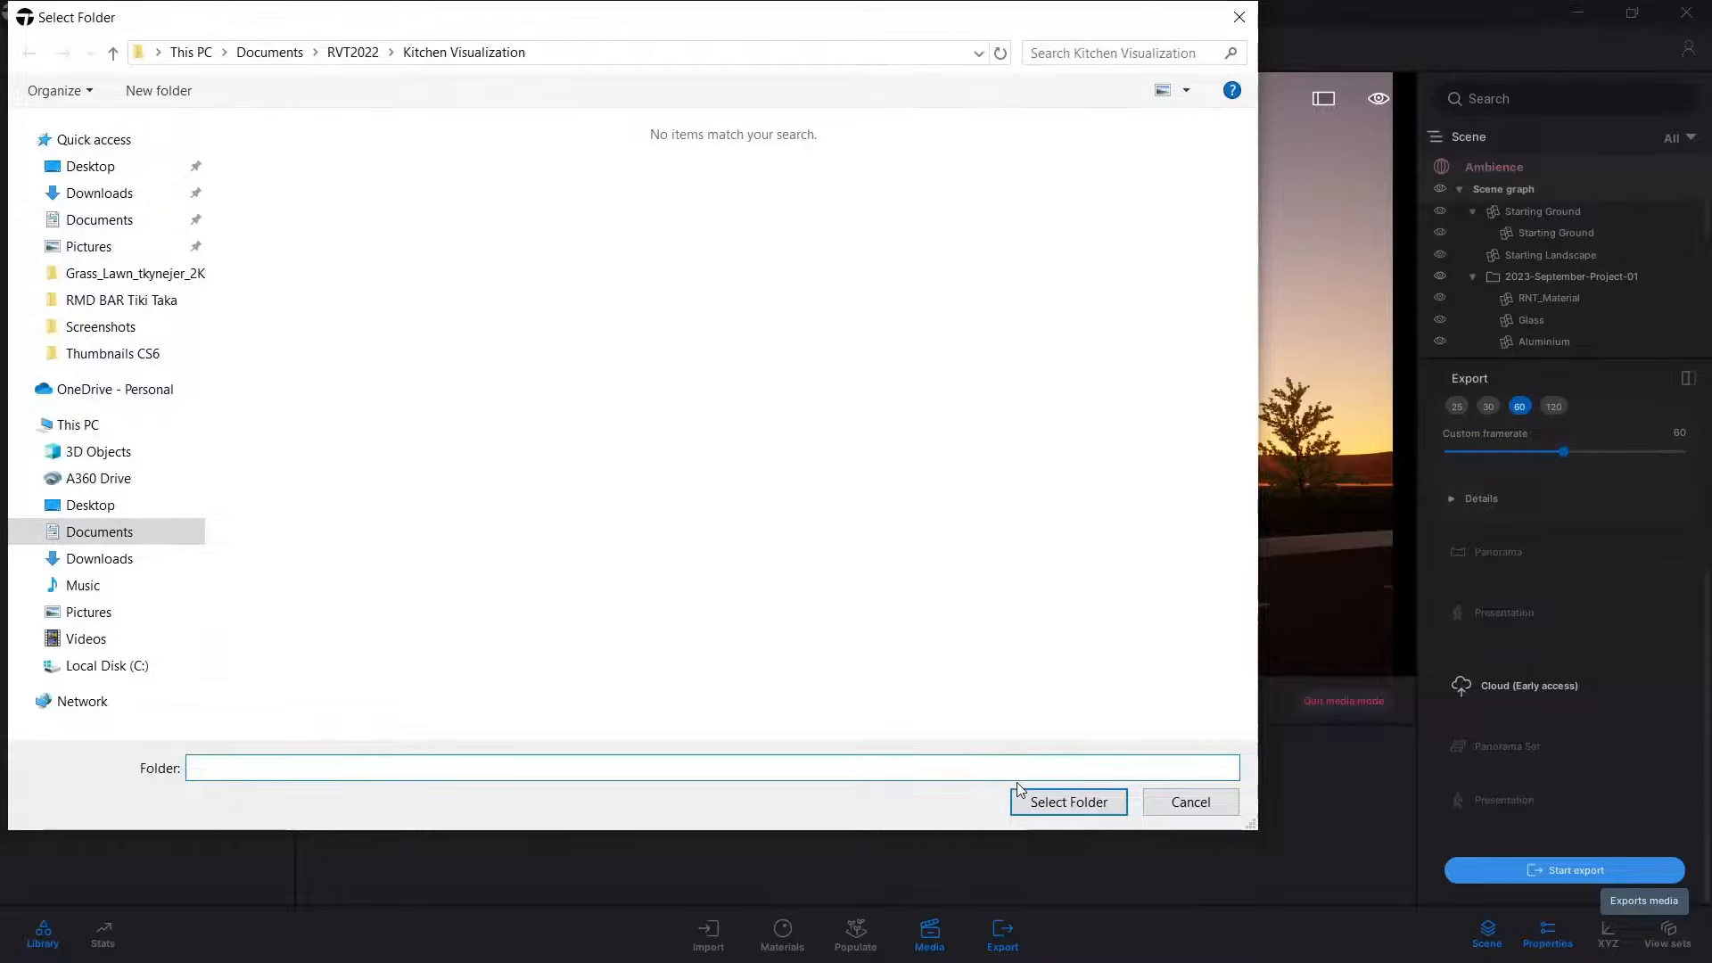